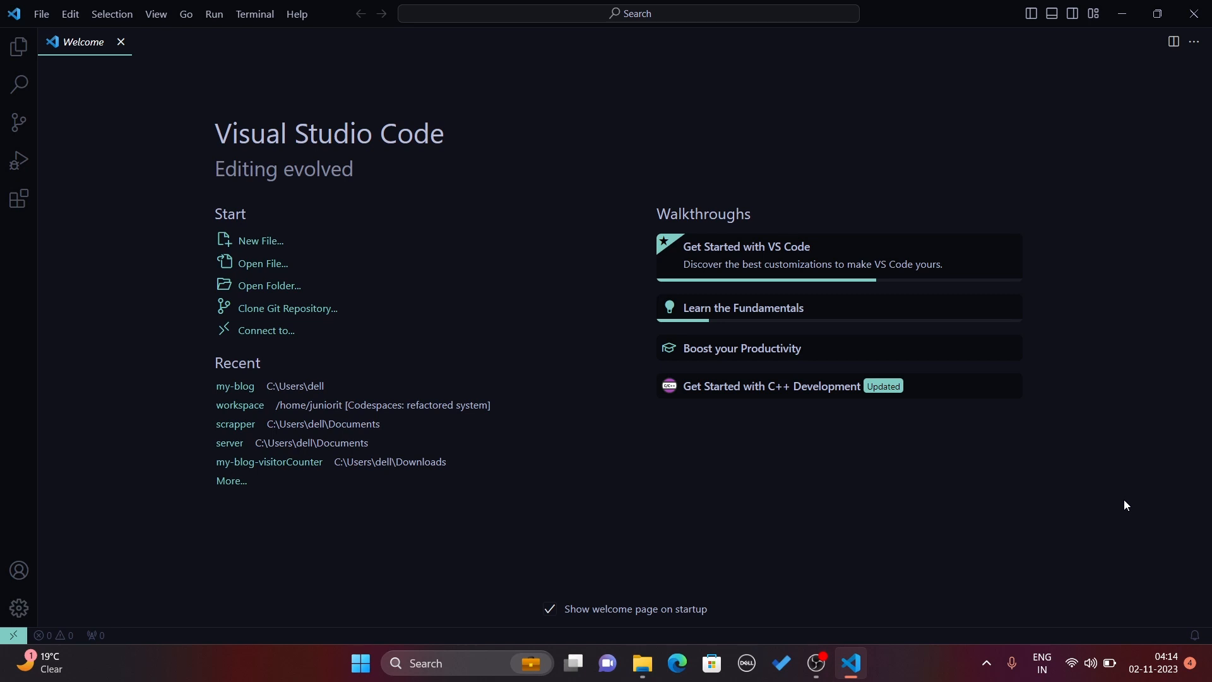
{"action": "mouse_move", "coordinate": [240, 93]}
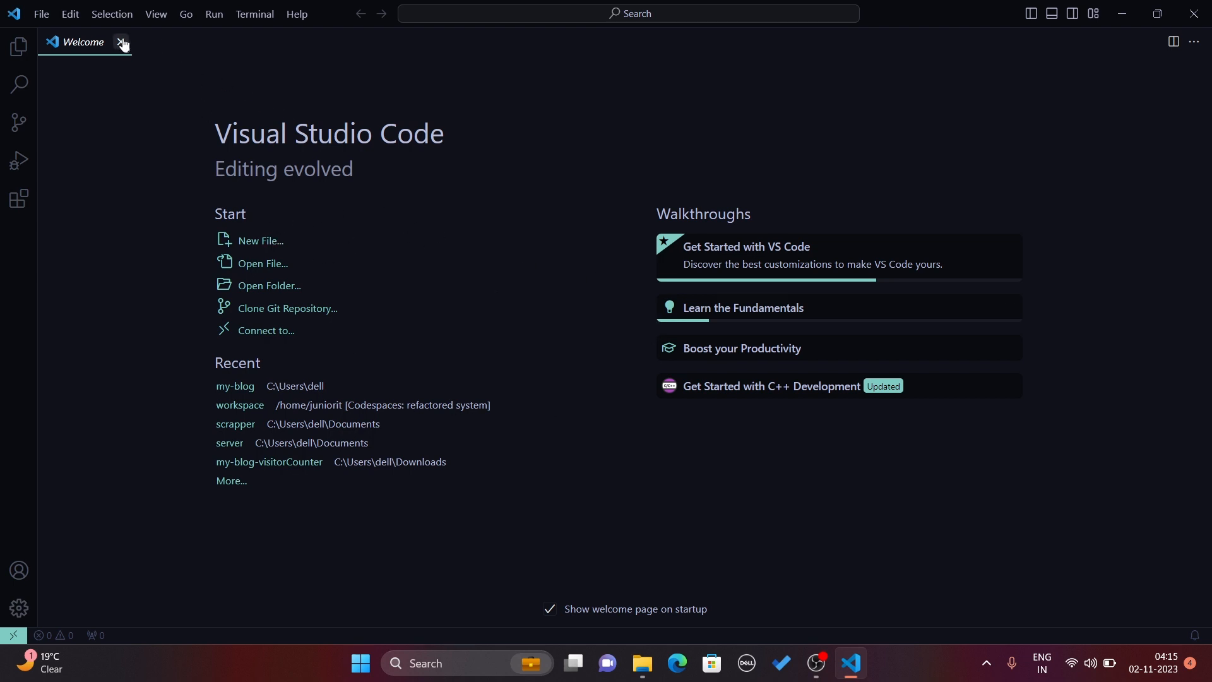
Close the Welcome page, leaving an empty editor
{"action": "left_click", "coordinate": [123, 42]}
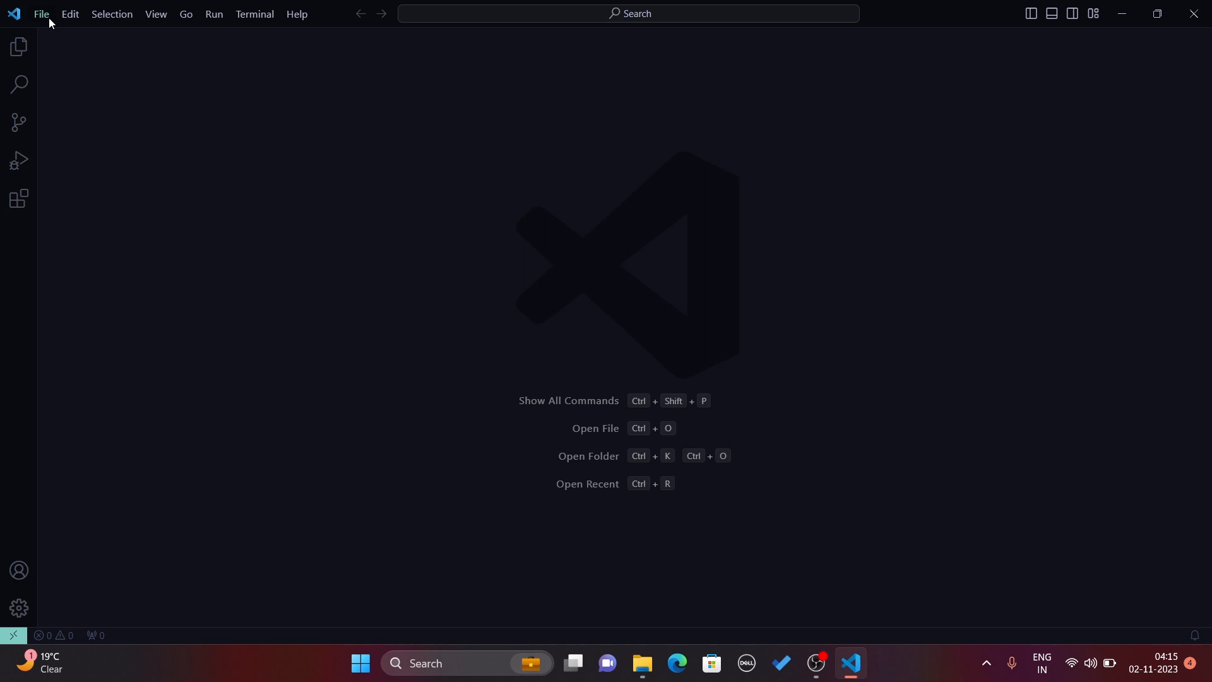
Show the File menu's new file, folder and workspace commands
{"action": "left_click", "coordinate": [40, 14]}
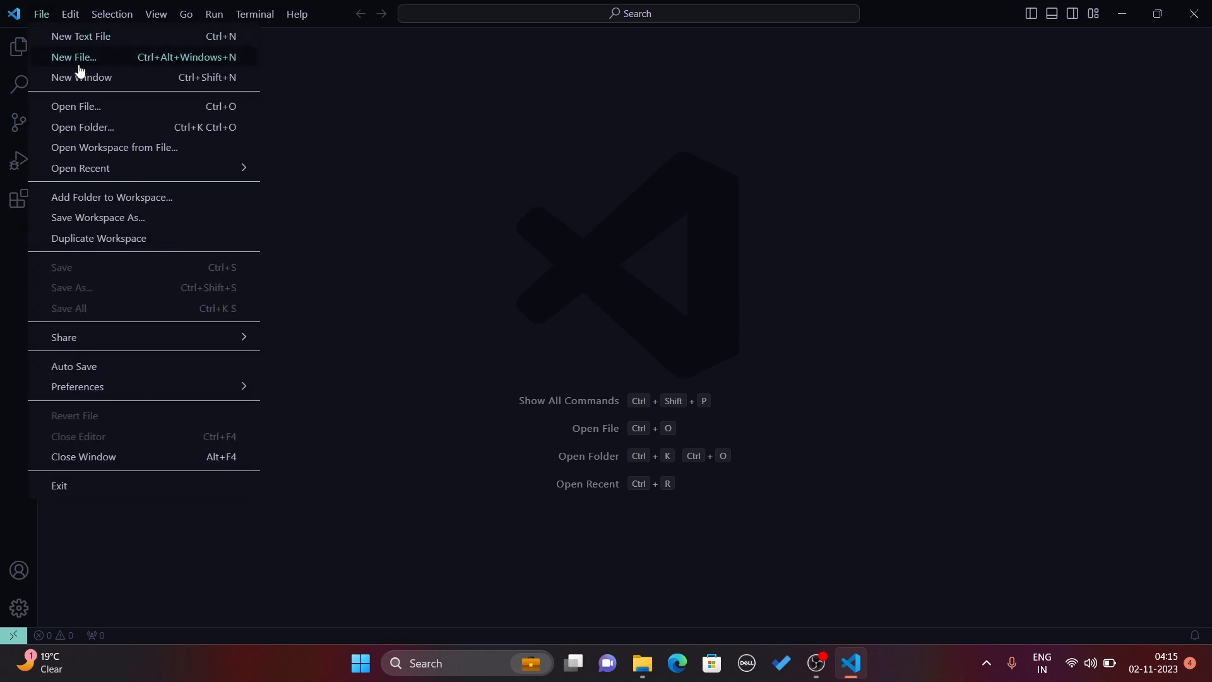
{"action": "mouse_move", "coordinate": [121, 129]}
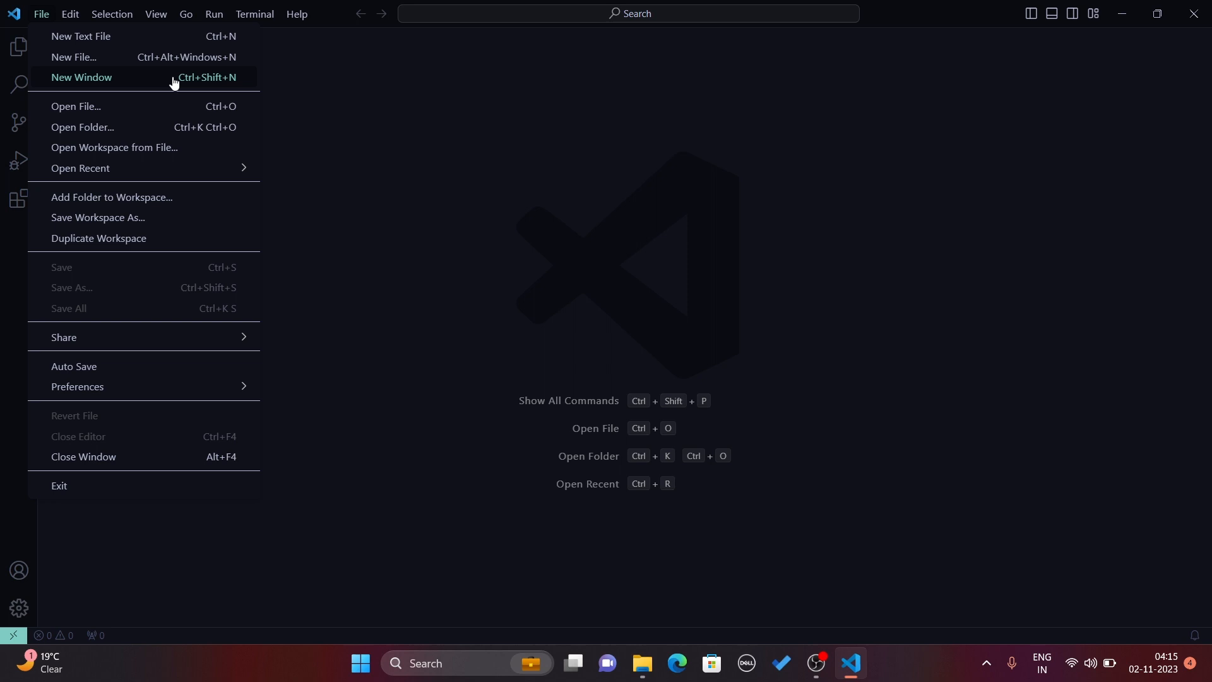
{"action": "mouse_move", "coordinate": [168, 126]}
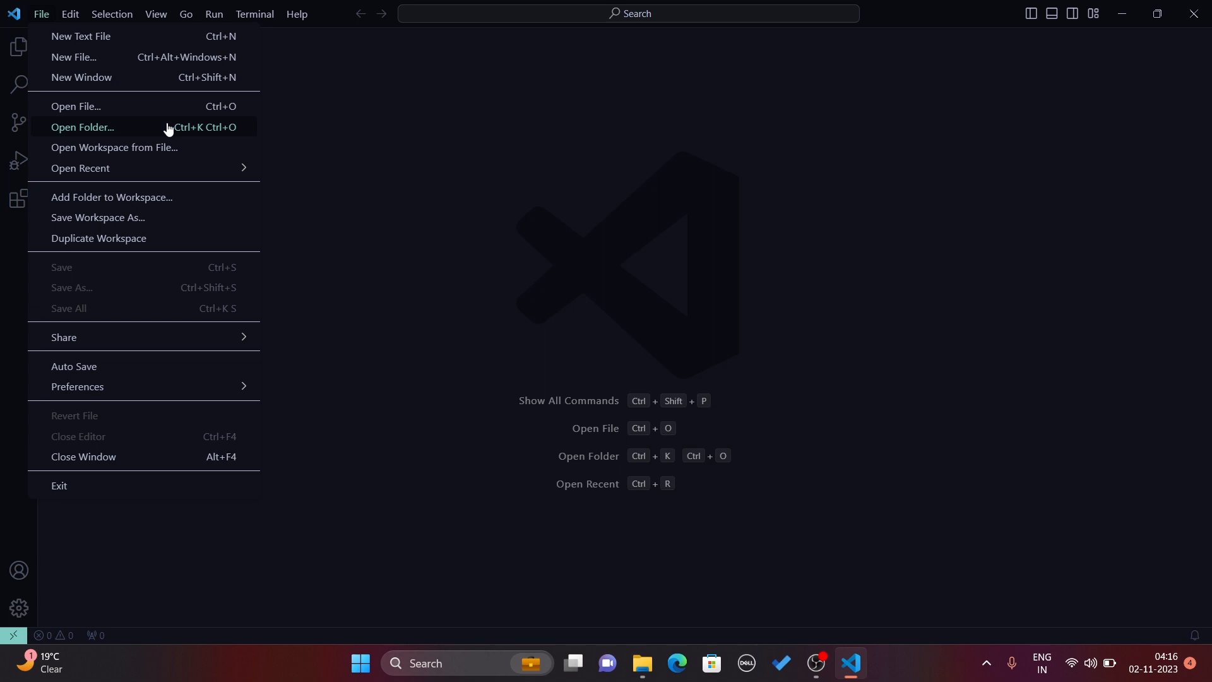
Open the my-blog folder as the workspace and close its Welcome tab
{"action": "left_click", "coordinate": [82, 127]}
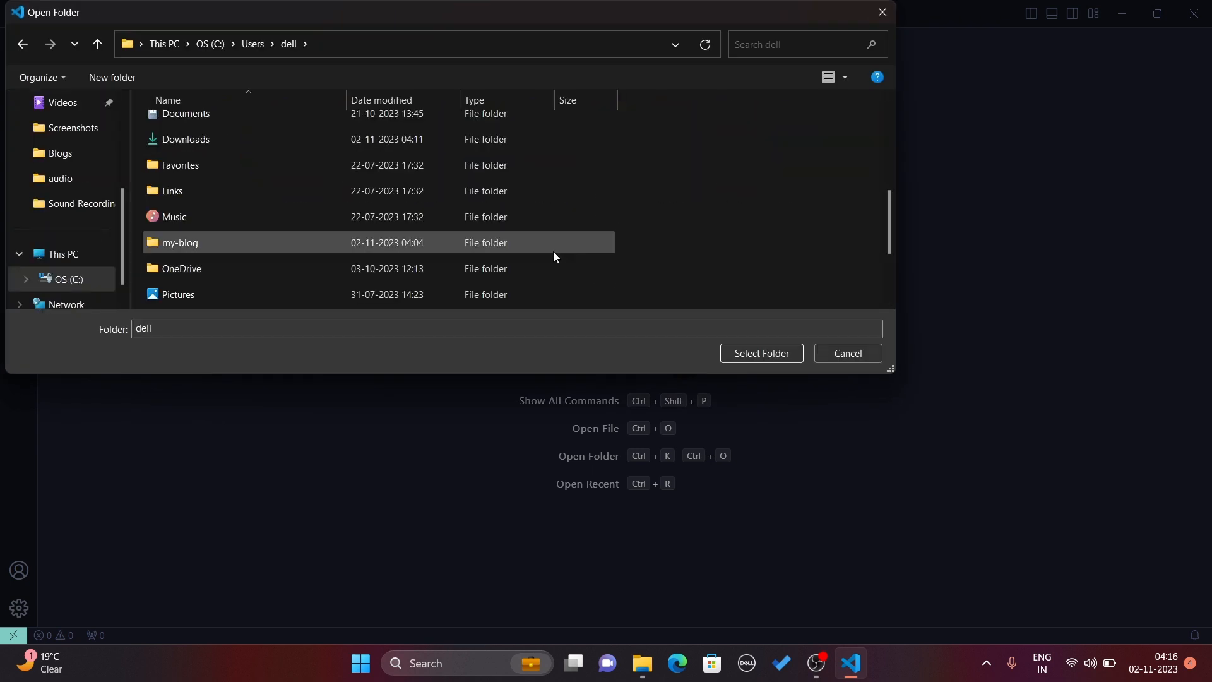
{"action": "left_click", "coordinate": [181, 242]}
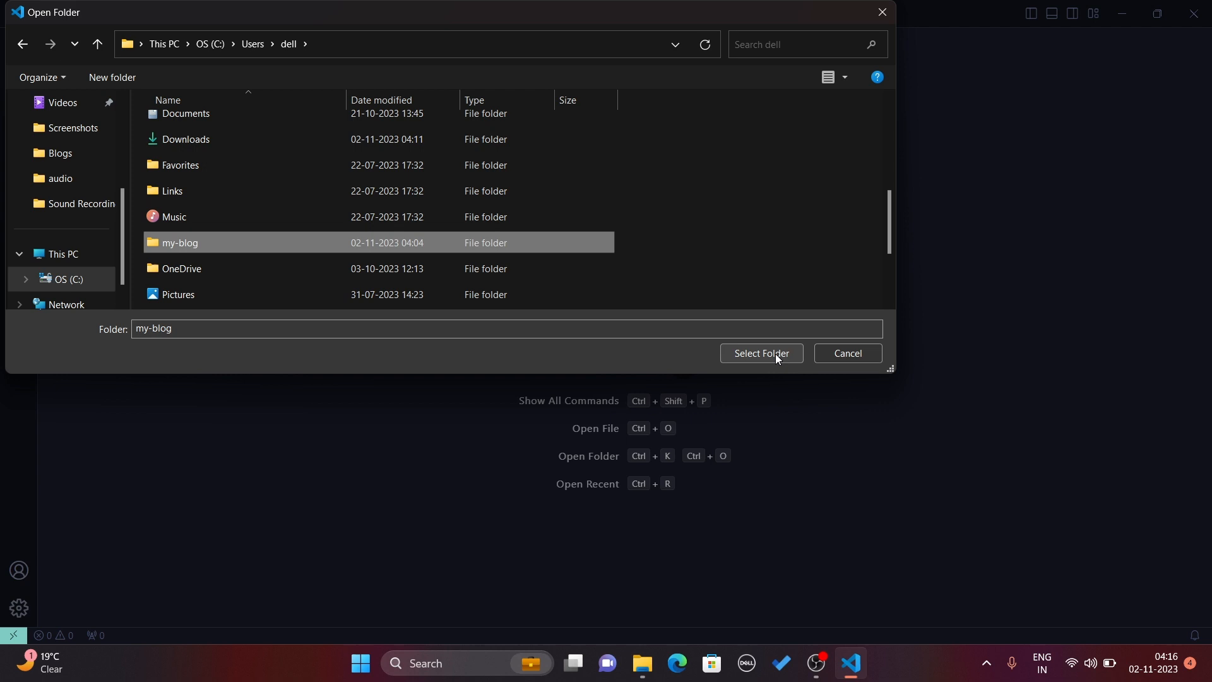
{"action": "left_click", "coordinate": [760, 354]}
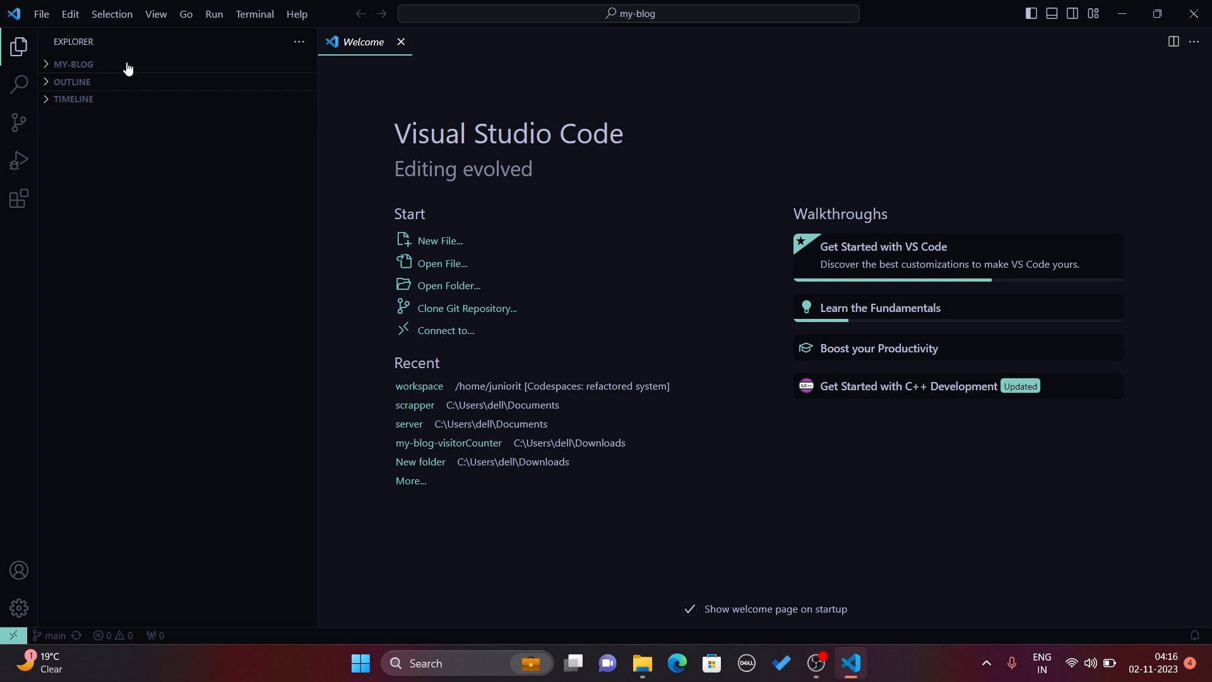
{"action": "left_click", "coordinate": [400, 41]}
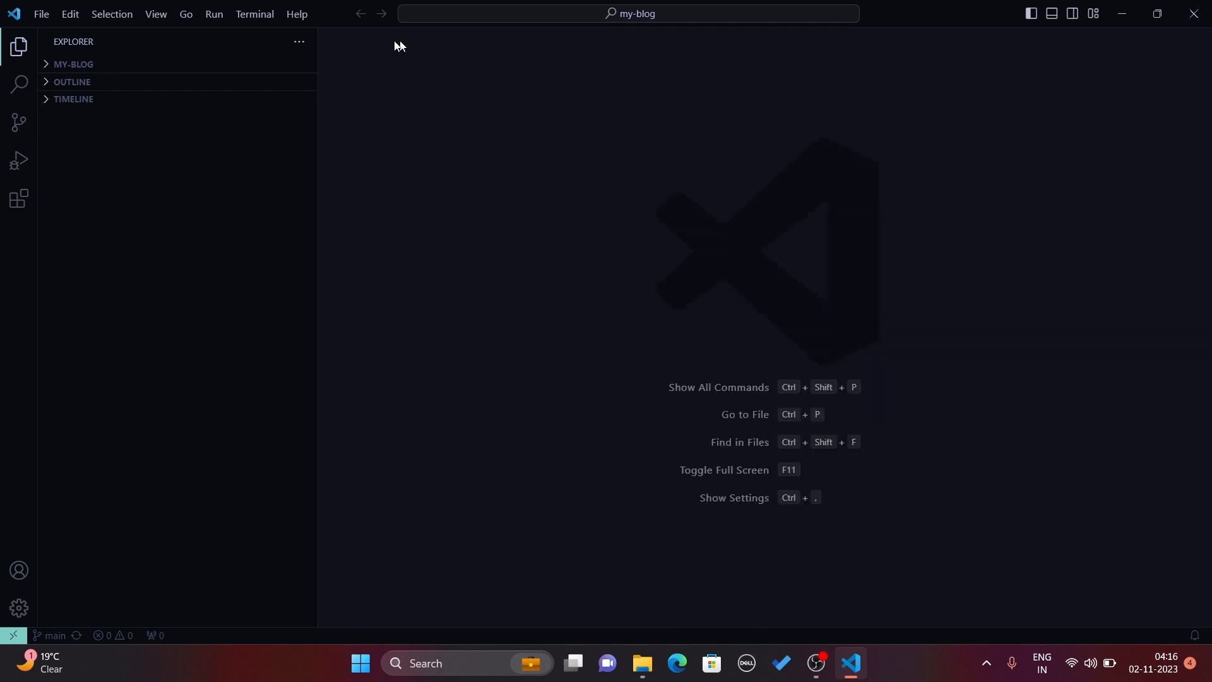
{"action": "mouse_move", "coordinate": [49, 206]}
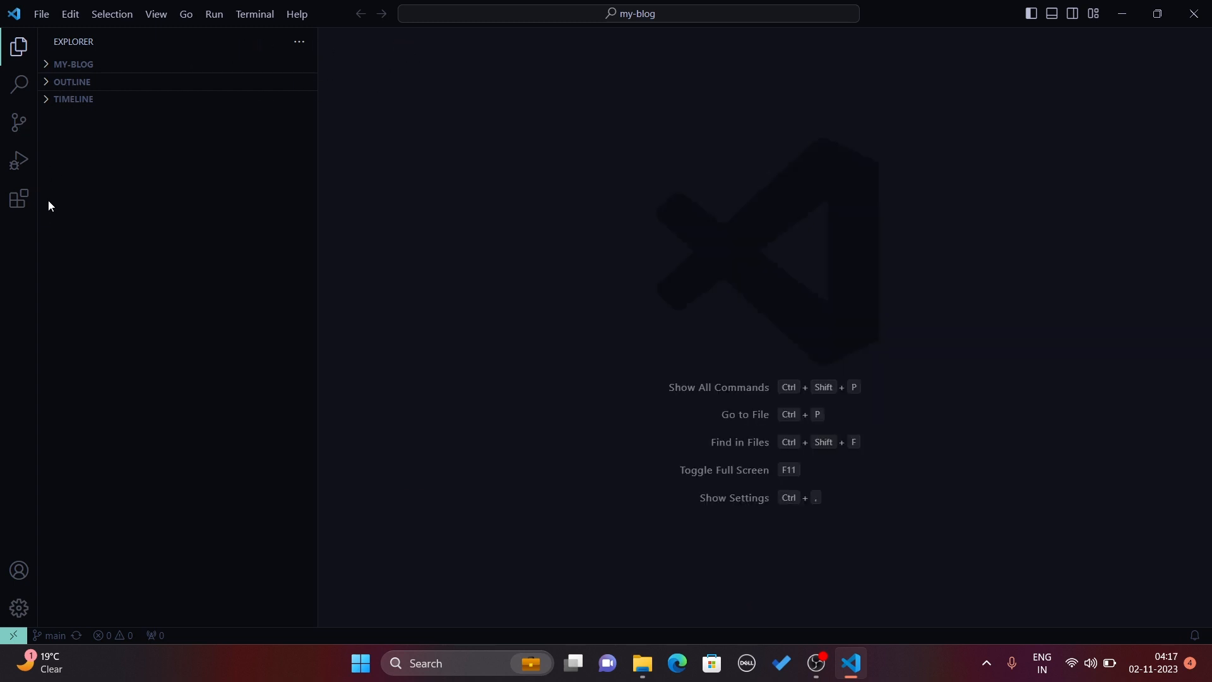
{"action": "mouse_move", "coordinate": [19, 199]}
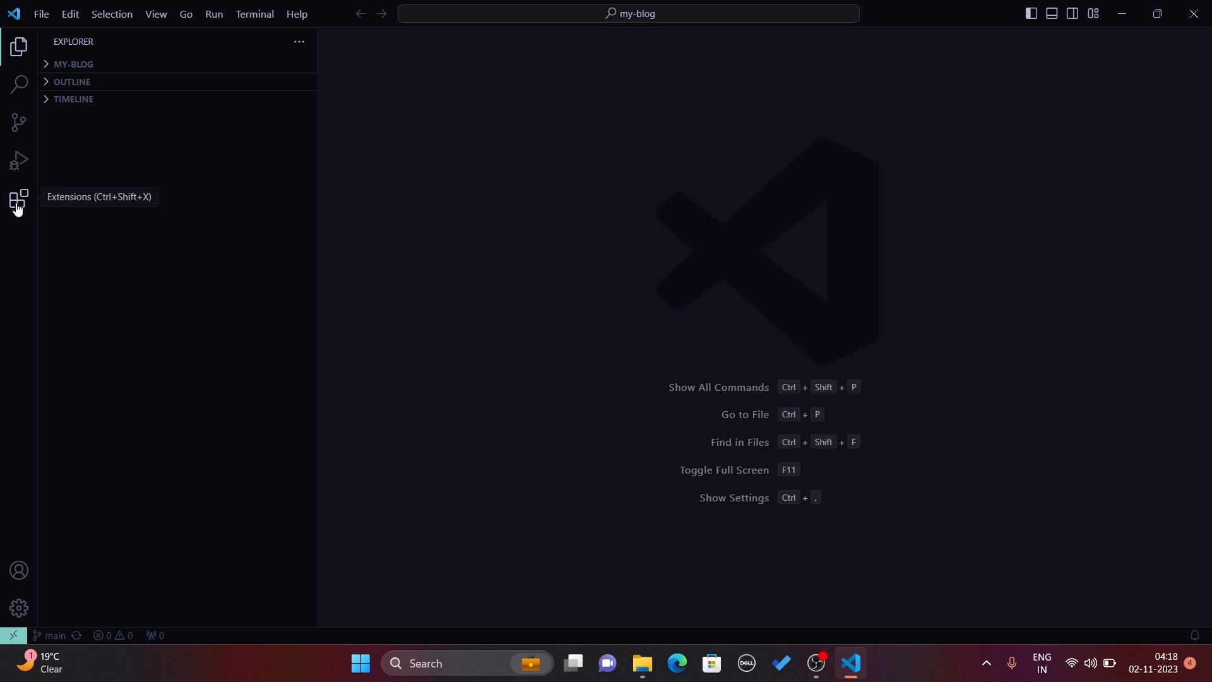
{"action": "mouse_move", "coordinate": [30, 222]}
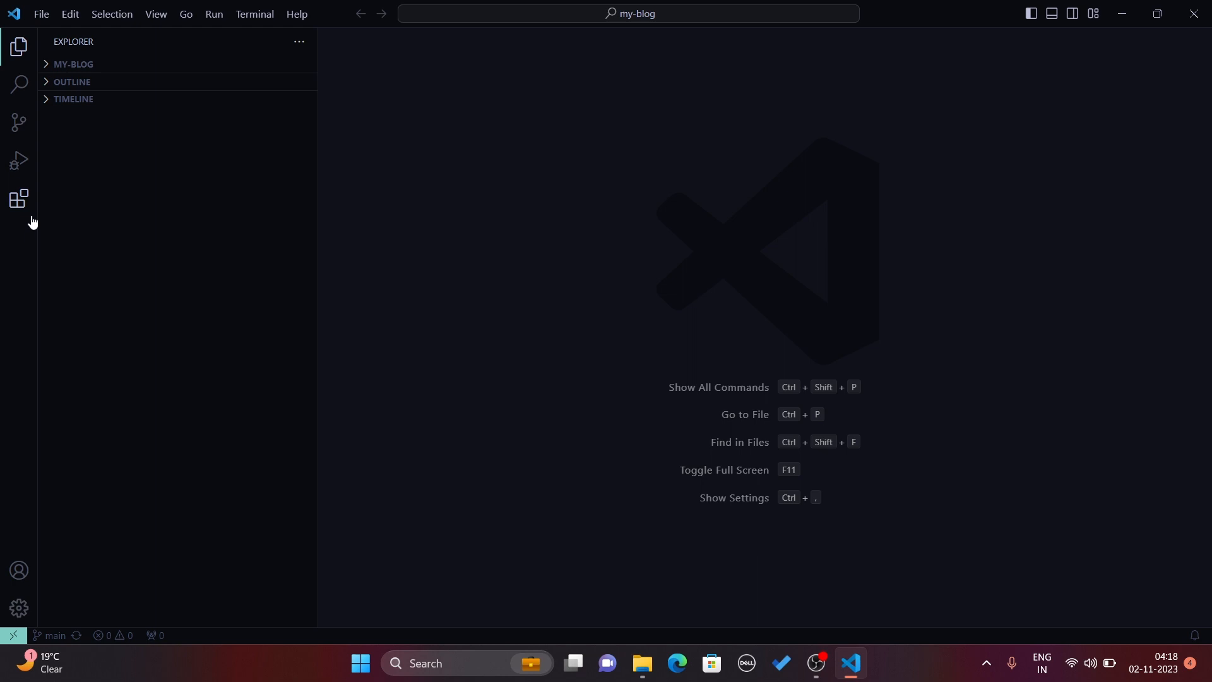
Search the Extensions marketplace for 'ju' and install JuniorIT.AI's ChatGPT Code Assistant
{"action": "left_click", "coordinate": [19, 199]}
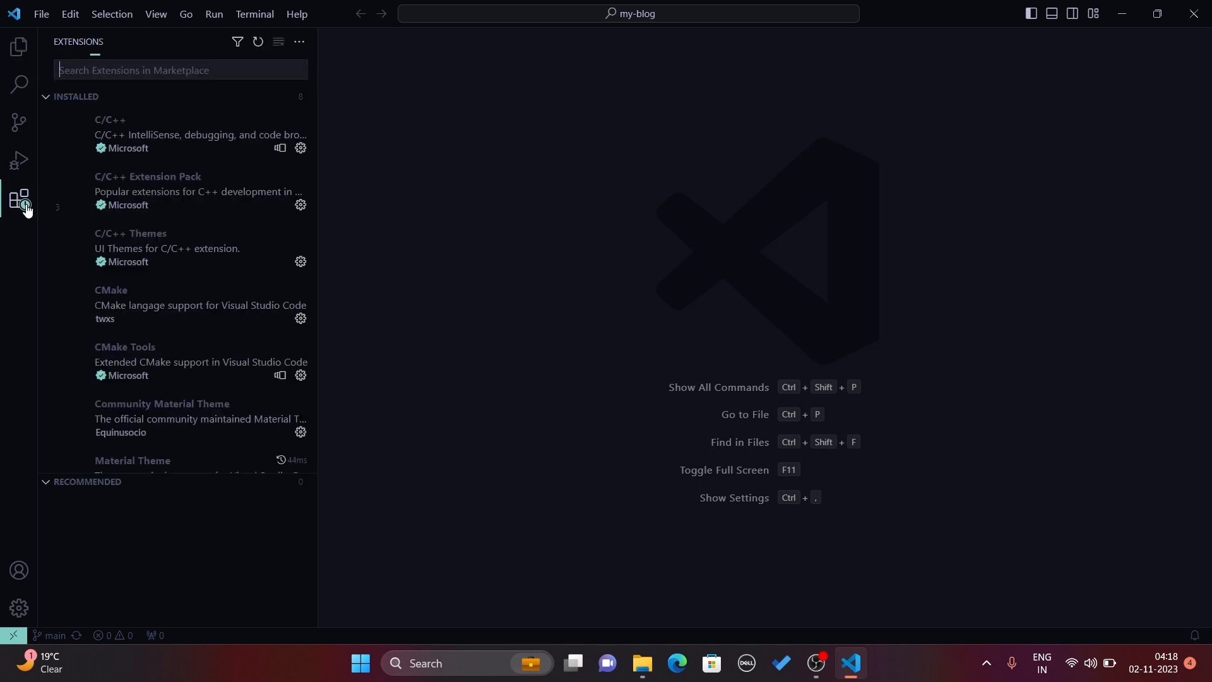
{"action": "type", "text": "juniorit.ai"}
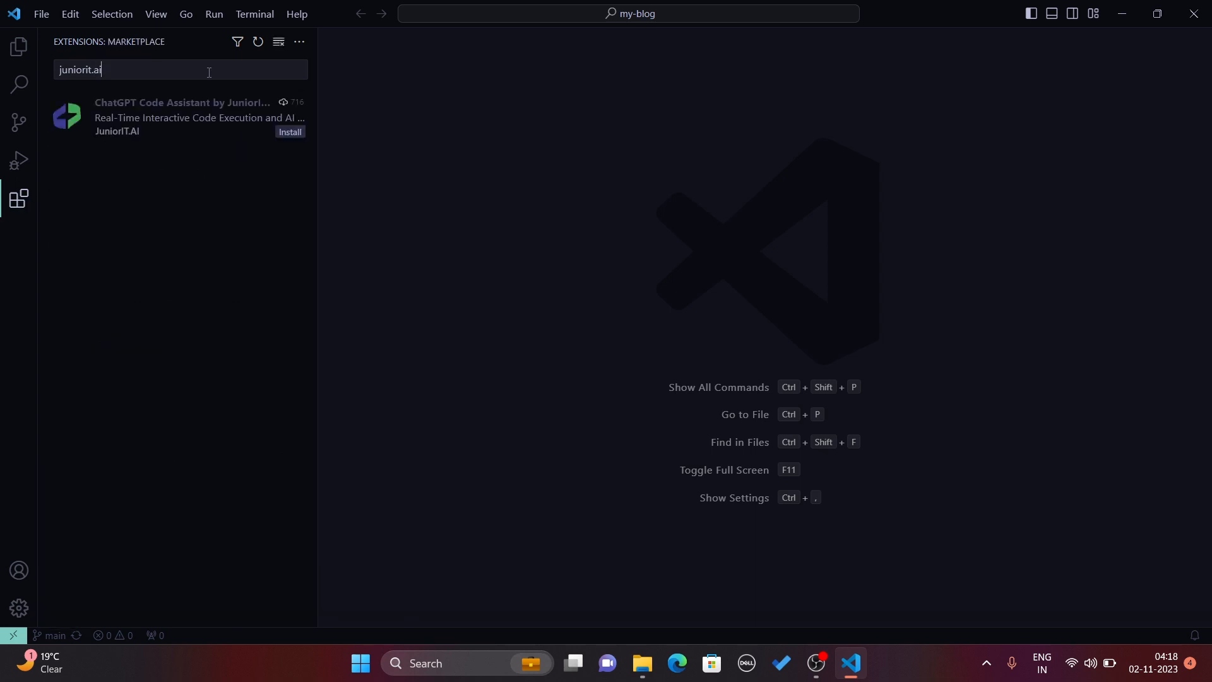
{"action": "left_click", "coordinate": [290, 131]}
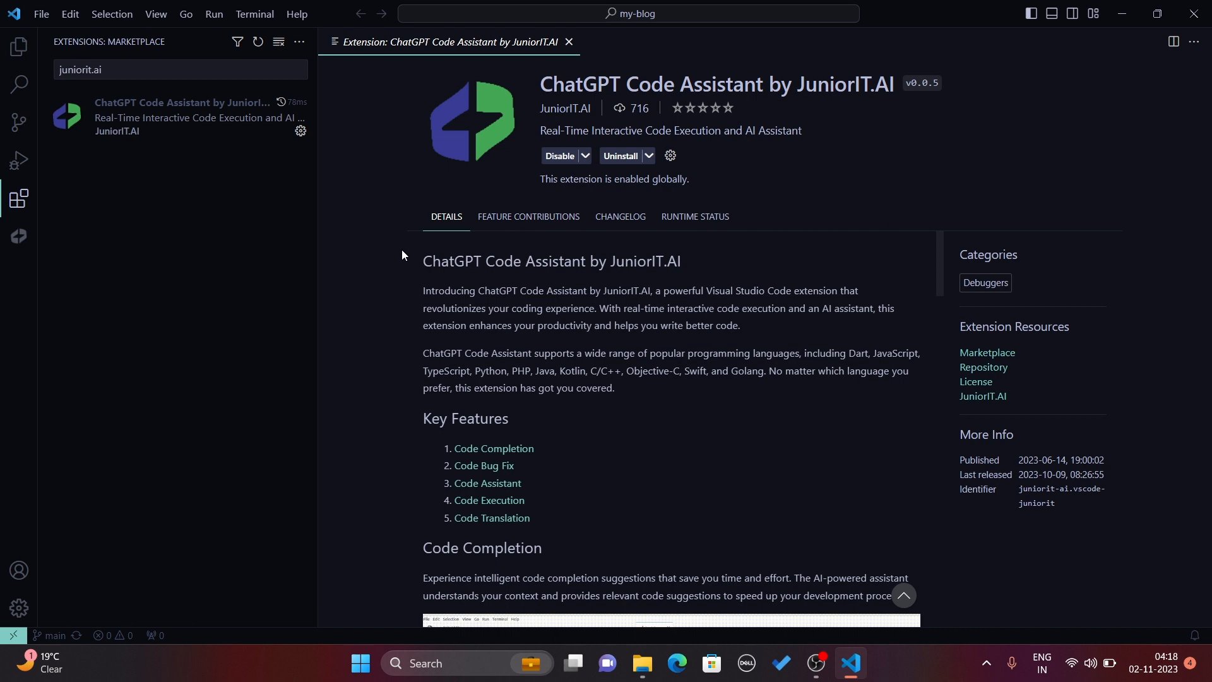
{"action": "mouse_move", "coordinate": [90, 210]}
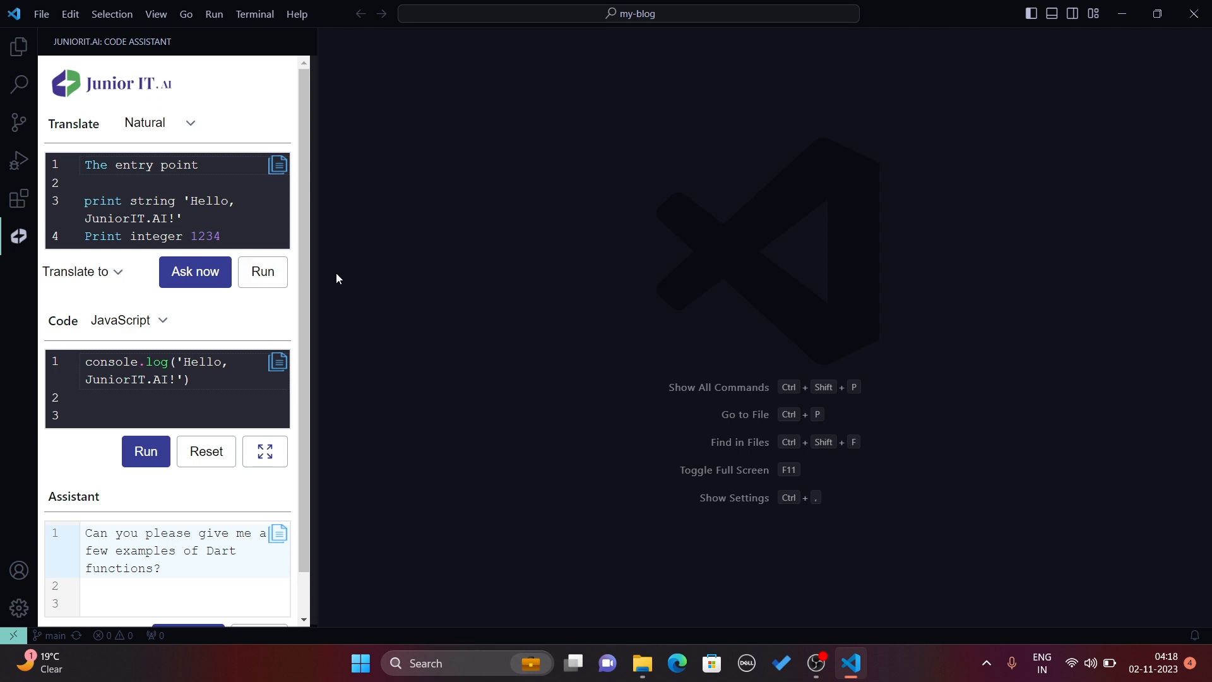
{"action": "mouse_move", "coordinate": [313, 268]}
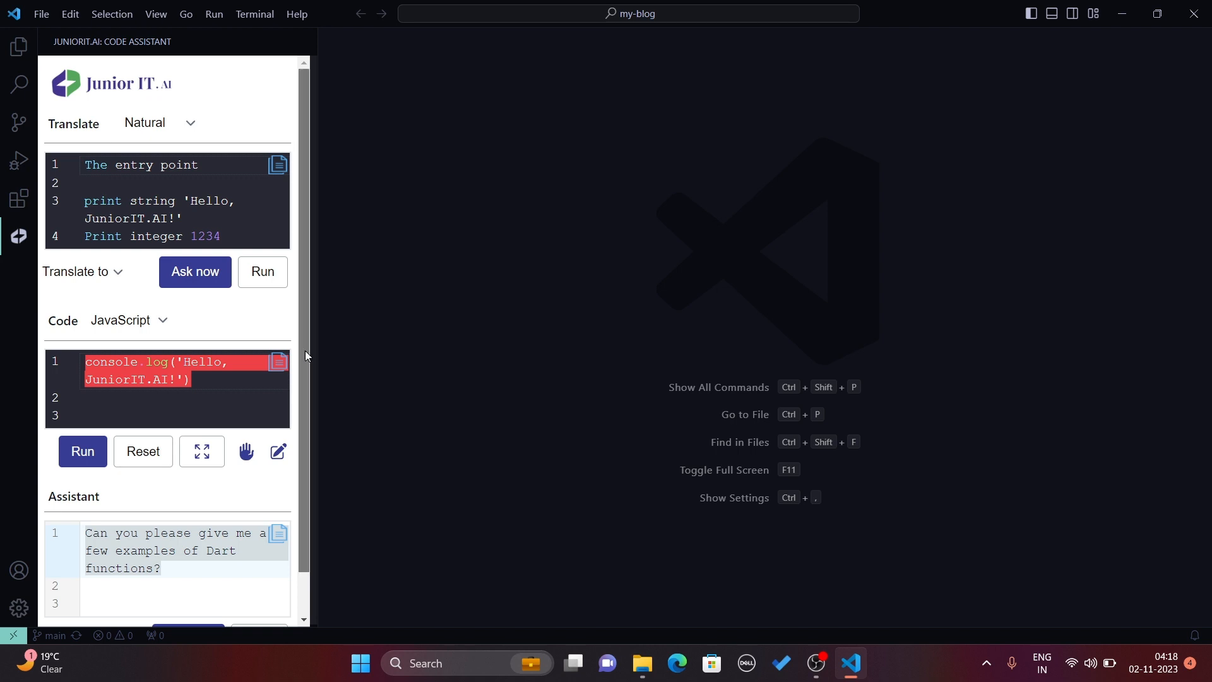
{"action": "mouse_move", "coordinate": [316, 287]}
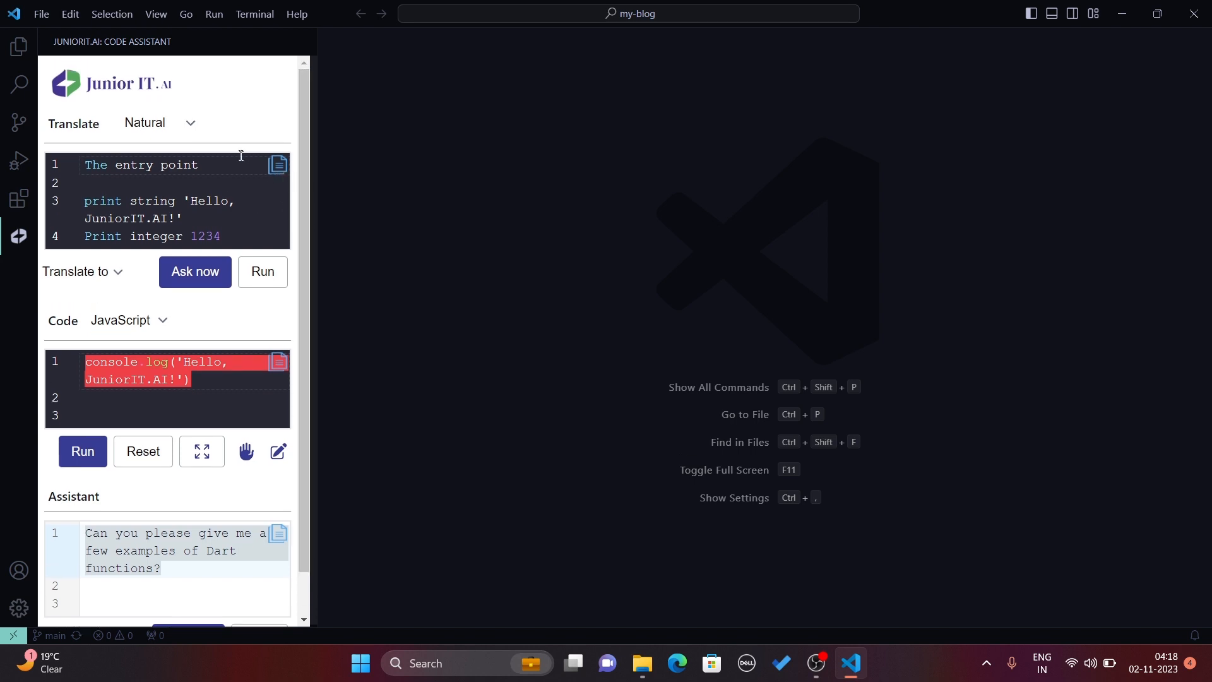
{"action": "mouse_move", "coordinate": [19, 48]}
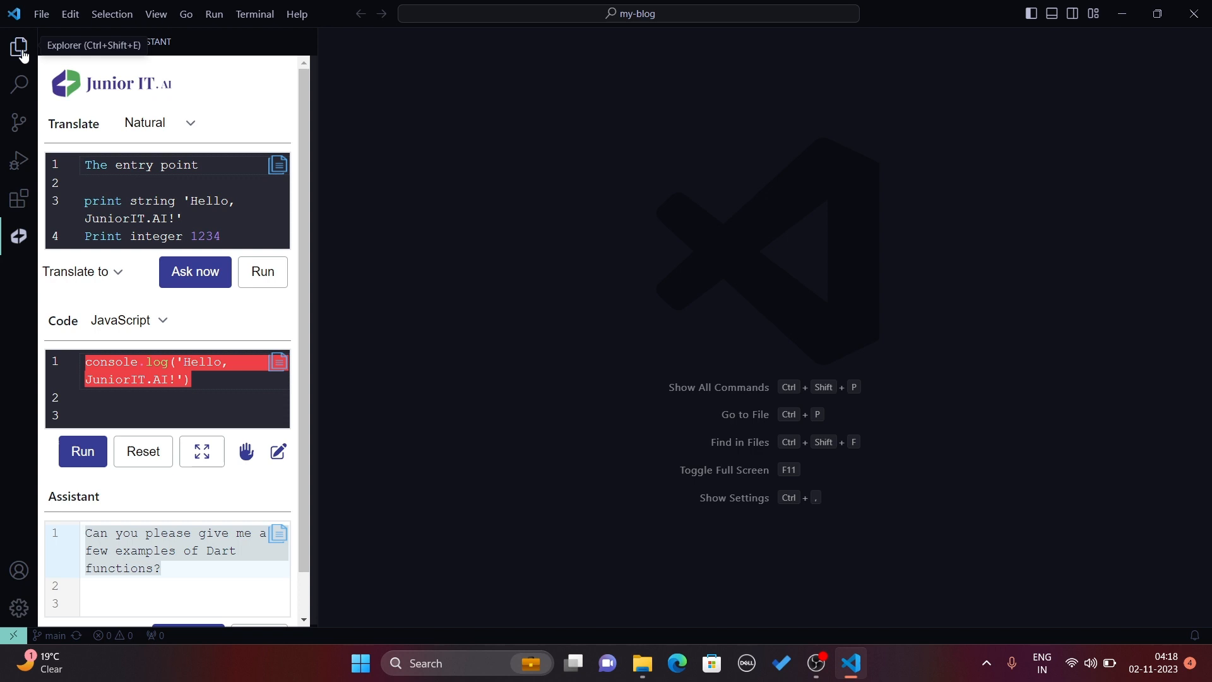
Return to the Explorer and collapse the MY-BLOG project tree
{"action": "left_click", "coordinate": [19, 46]}
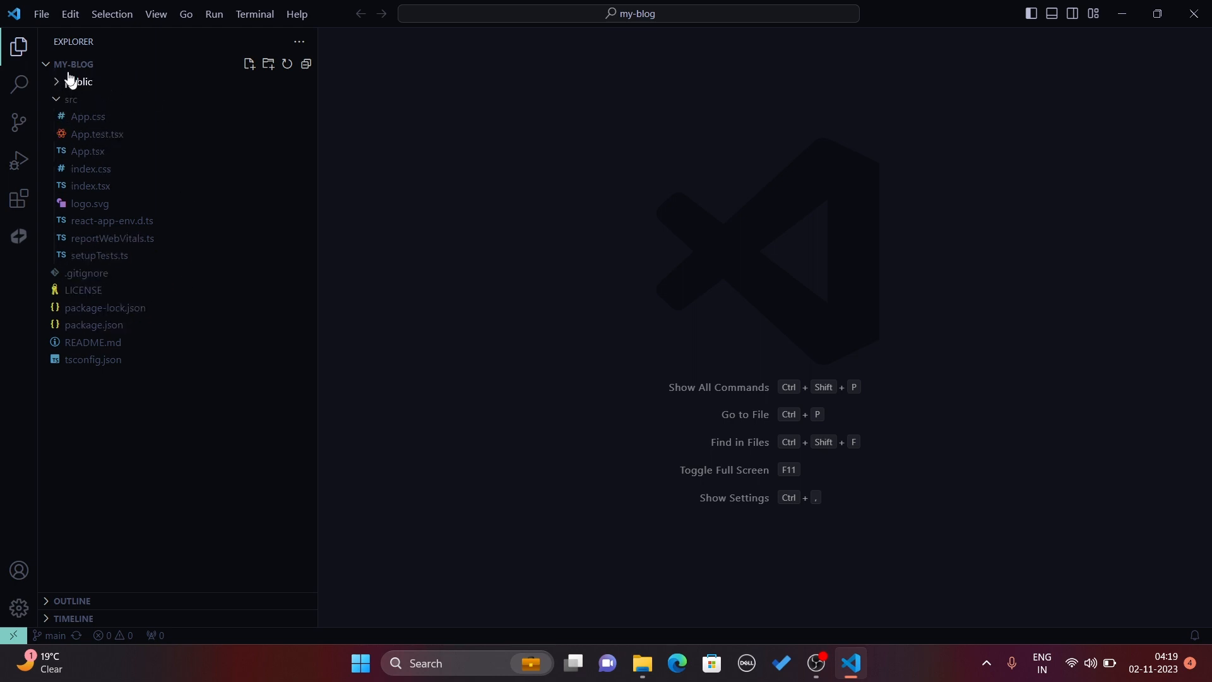
{"action": "left_click", "coordinate": [45, 65]}
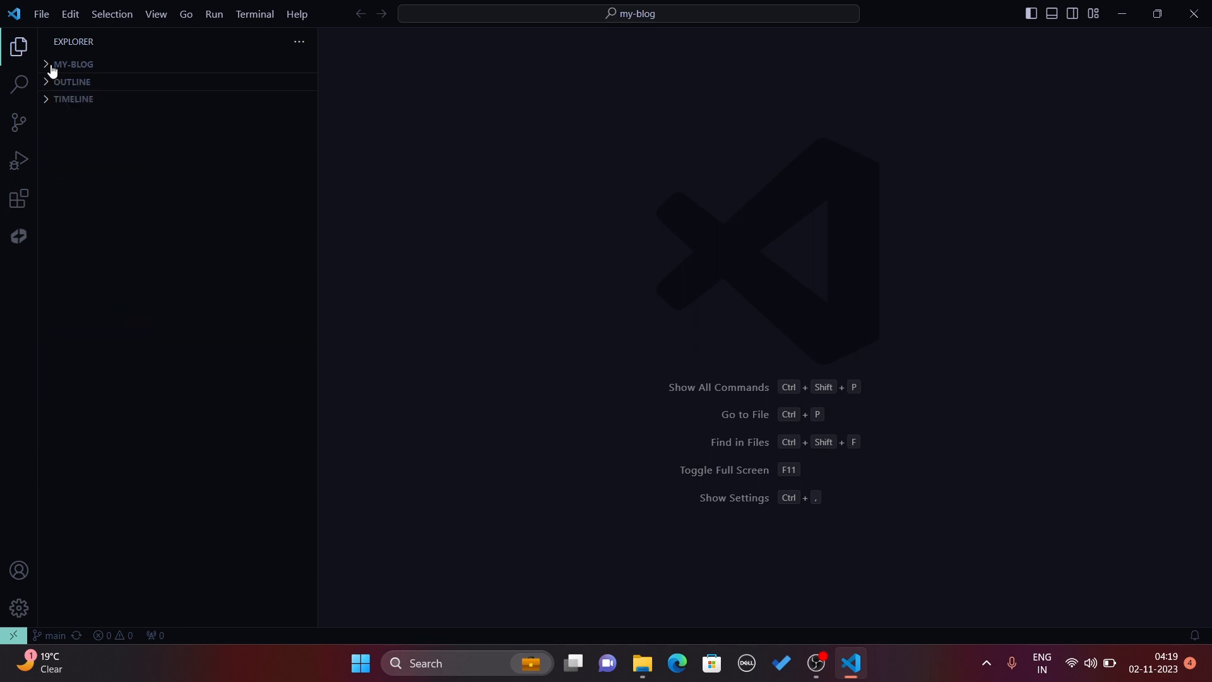
{"action": "mouse_move", "coordinate": [19, 83]}
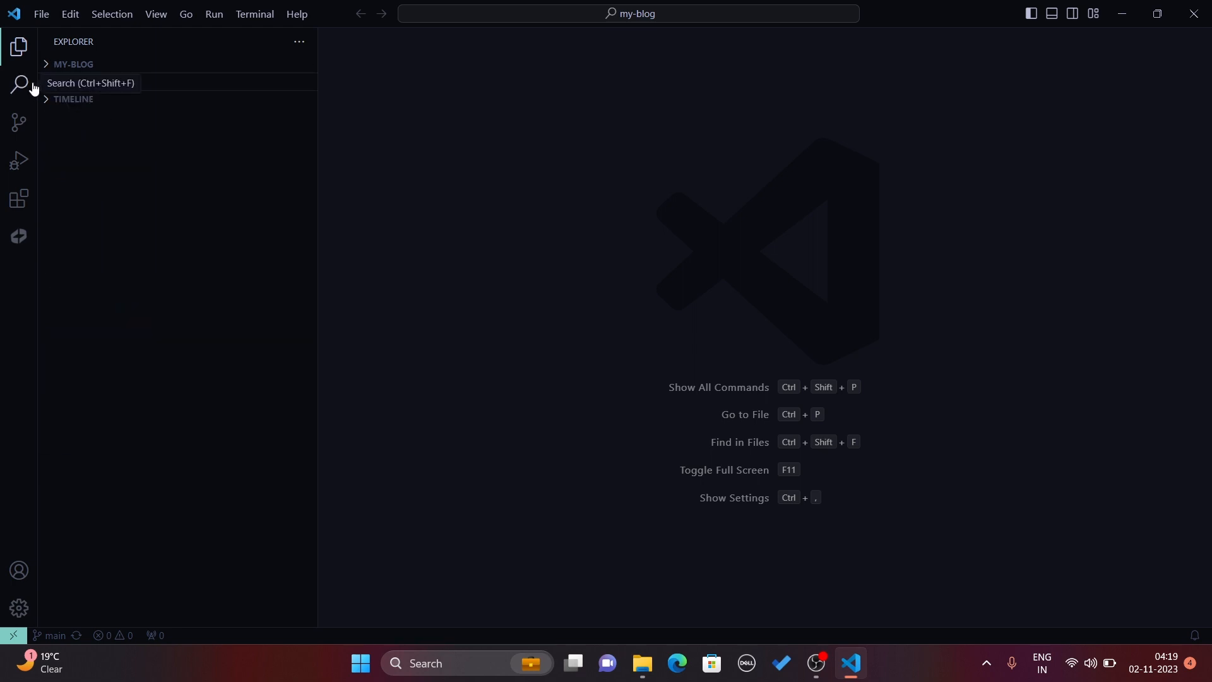
Search the project for 'donald' and open App.tsx at its single match
{"action": "left_click", "coordinate": [19, 84]}
{"action": "type", "text": "donald"}
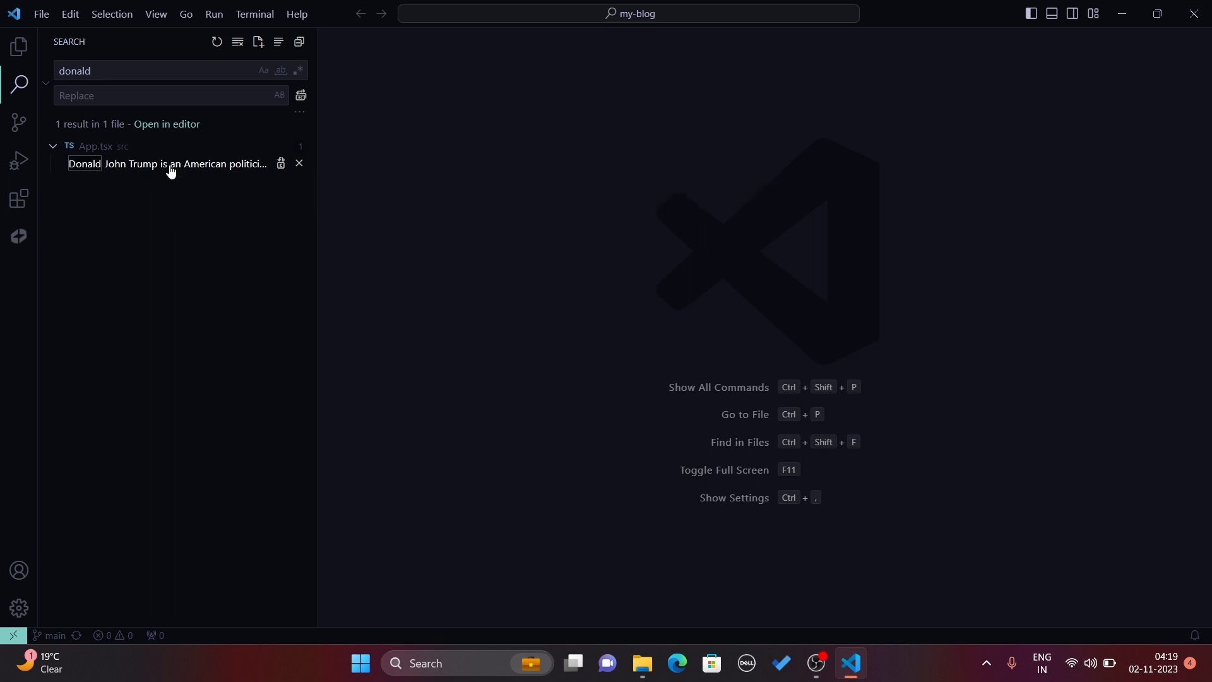
{"action": "left_click", "coordinate": [168, 163]}
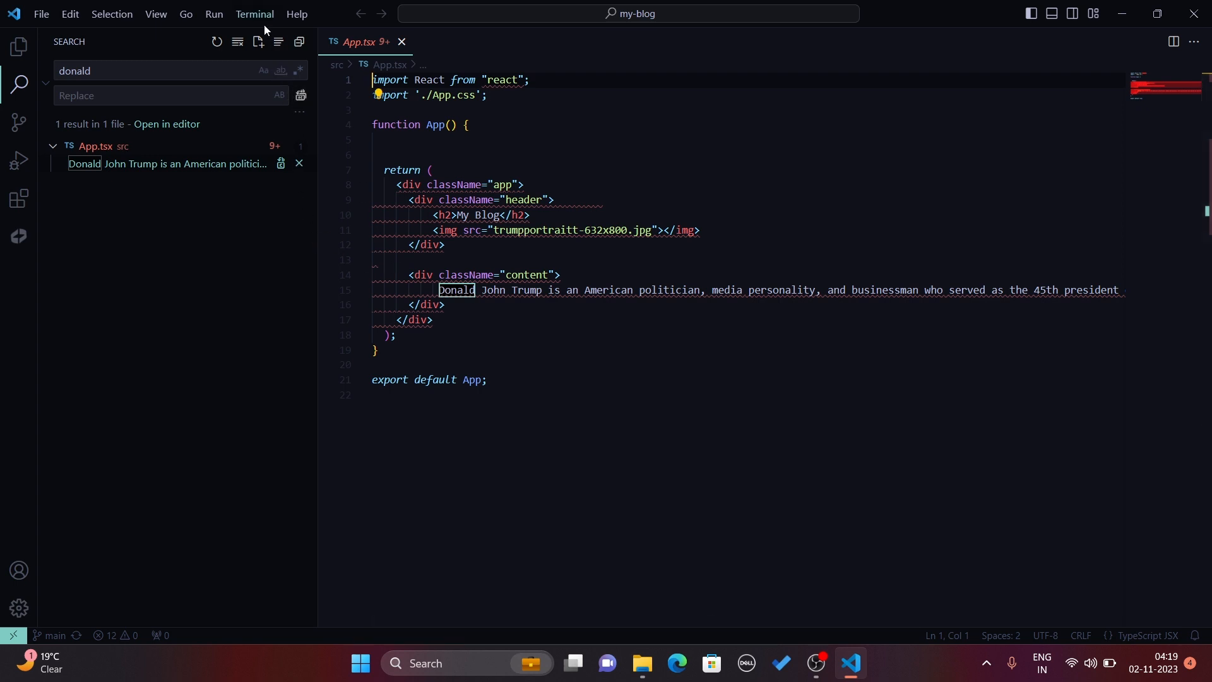
Start a new integrated terminal using the Ubuntu (WSL) profile in my-blog
{"action": "left_click", "coordinate": [254, 14]}
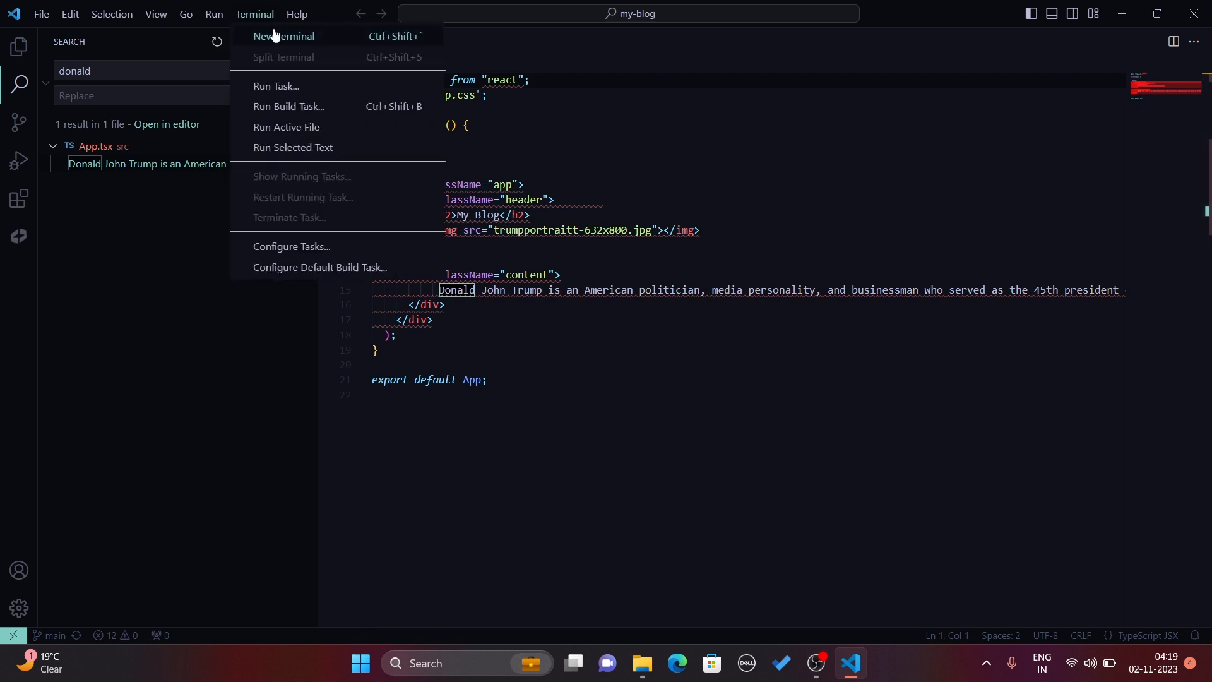
{"action": "left_click", "coordinate": [282, 36]}
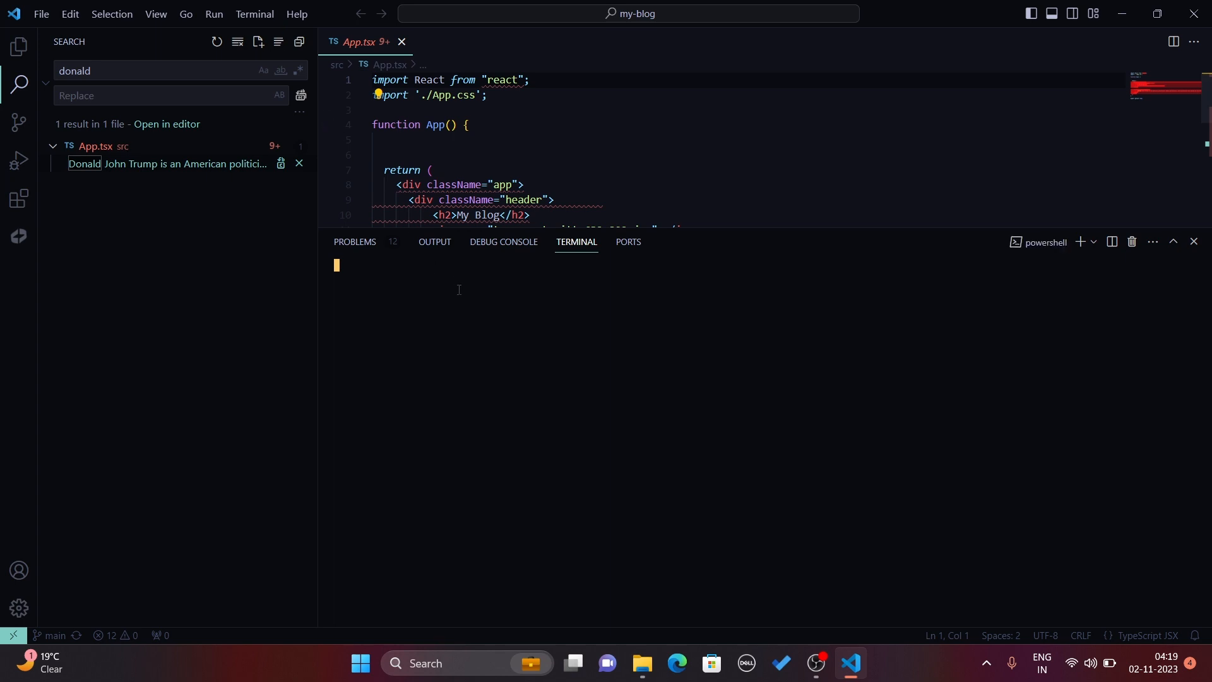
{"action": "left_click", "coordinate": [1081, 242]}
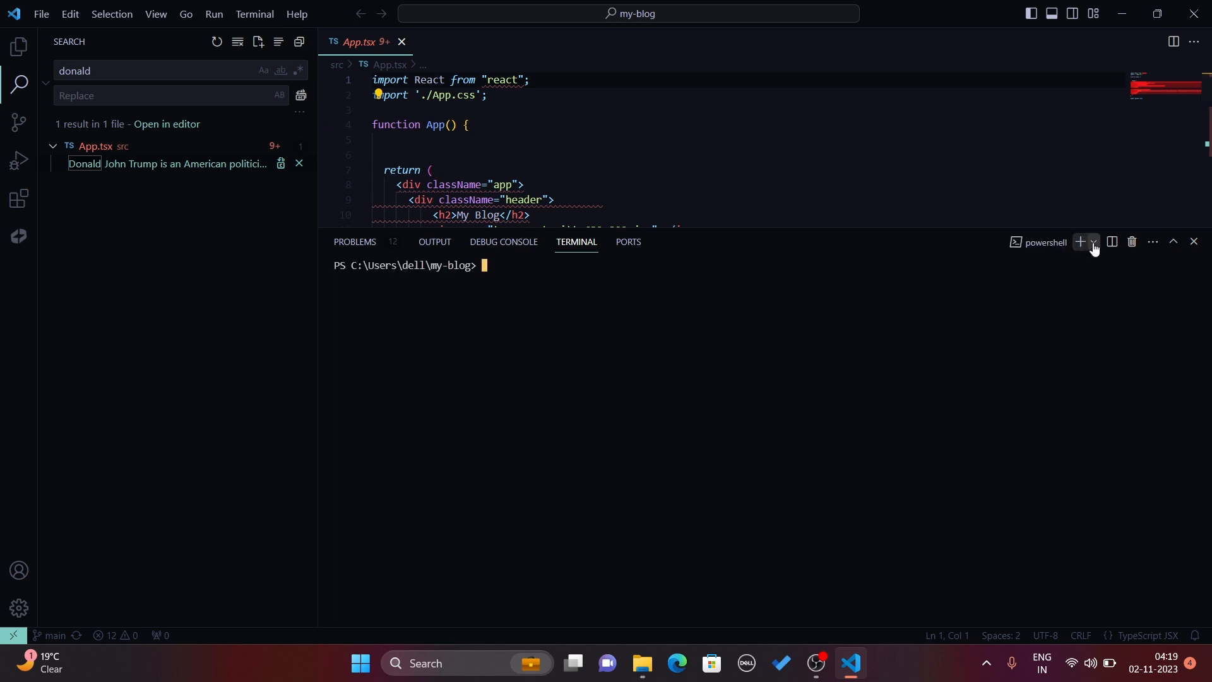
{"action": "left_click", "coordinate": [1093, 242]}
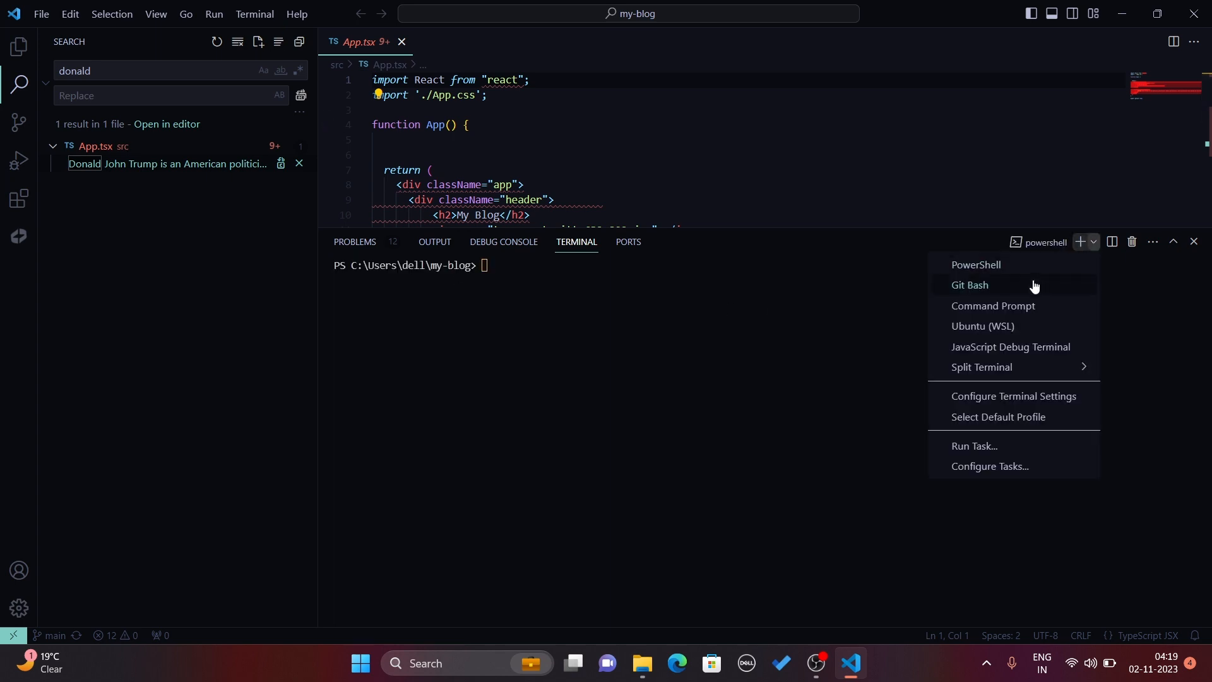
{"action": "mouse_move", "coordinate": [1028, 326]}
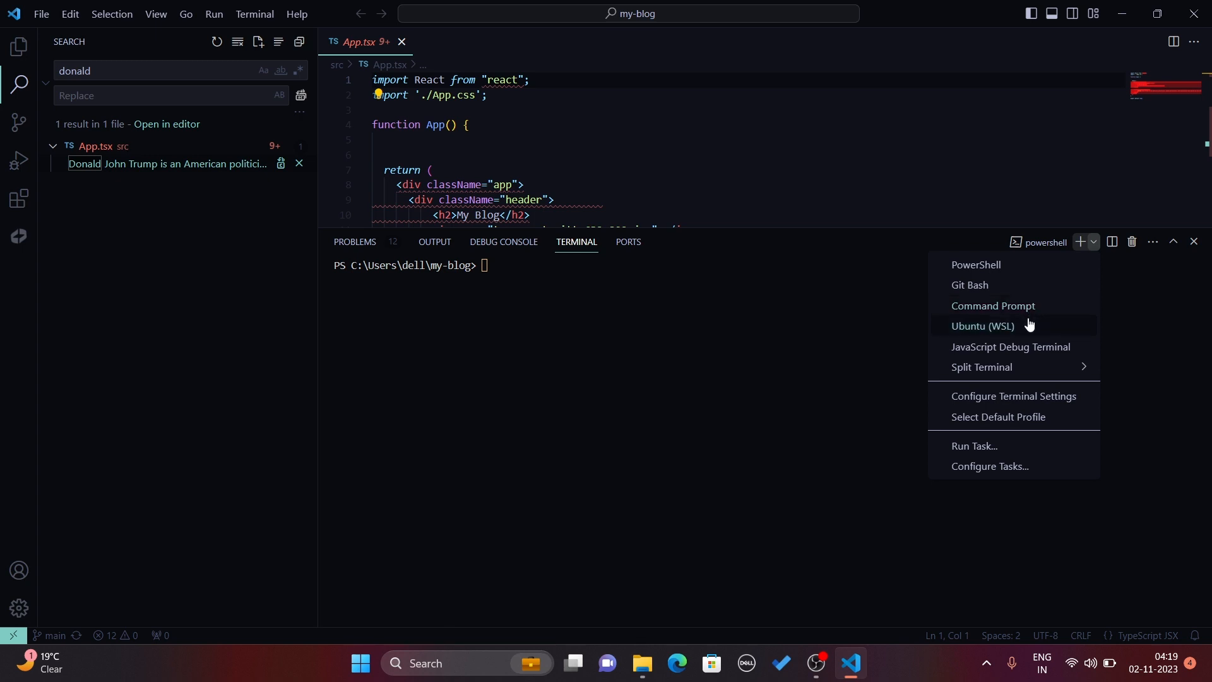
{"action": "left_click", "coordinate": [982, 326]}
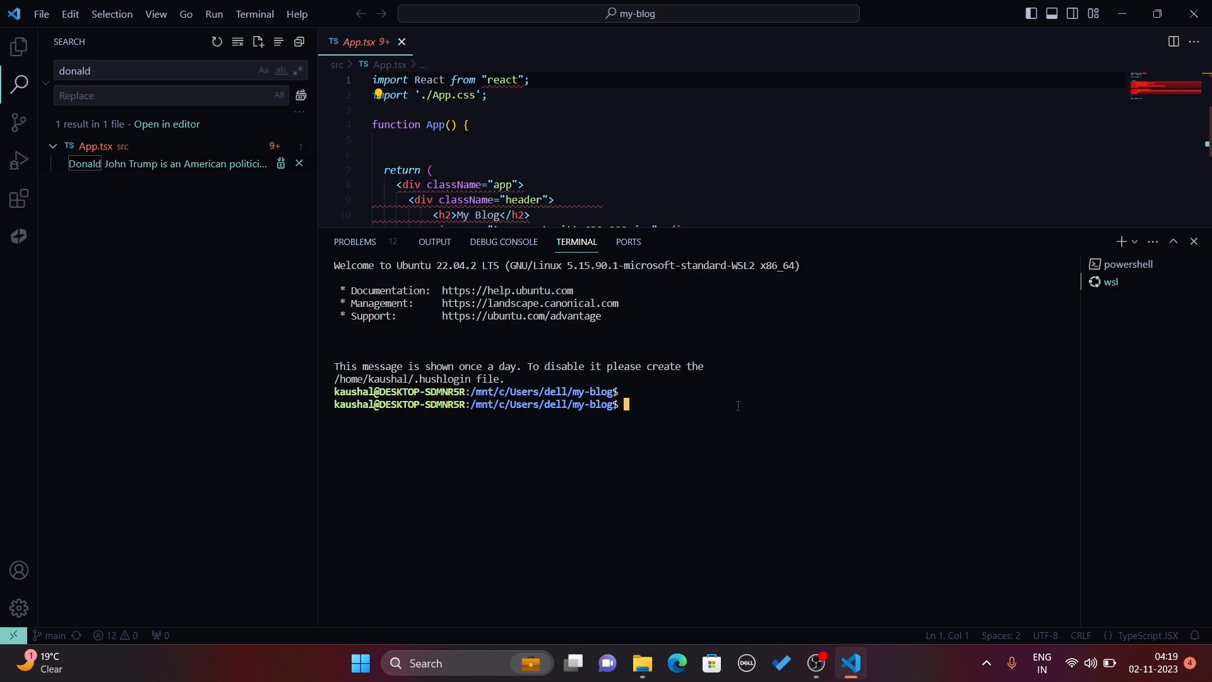
Run mkdir in the WSL terminal to create a test folder and show it in the Explorer
{"action": "type", "text": "mk"}
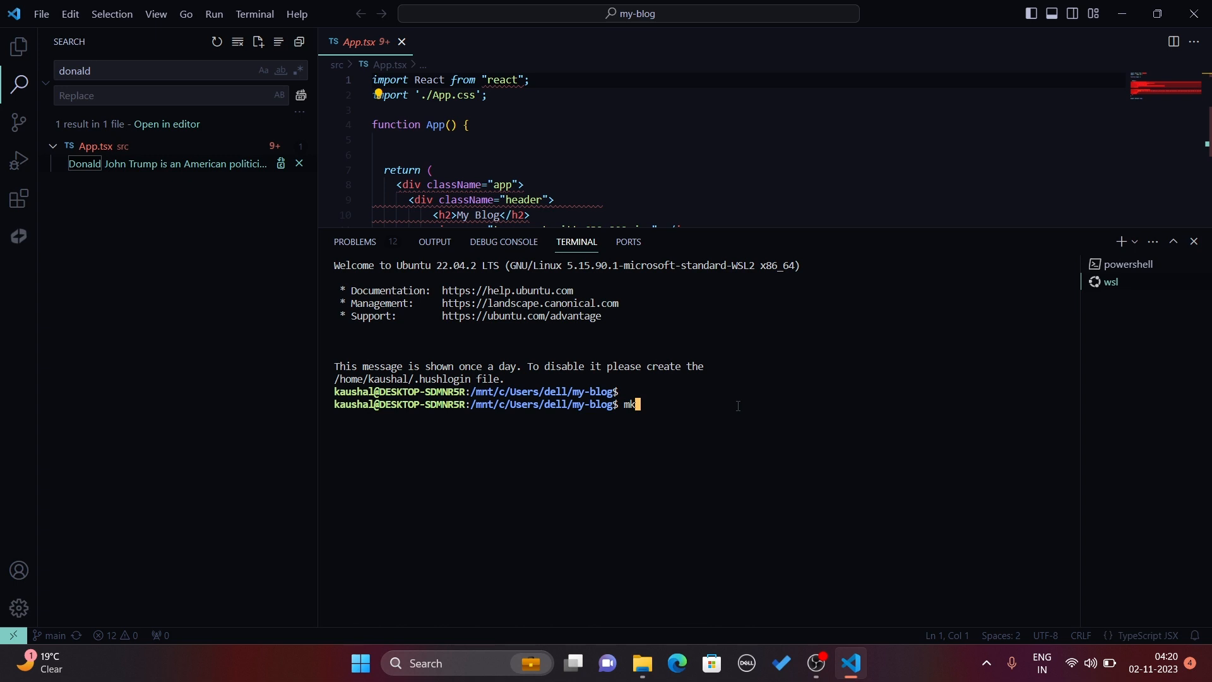
{"action": "type", "text": "dir test"}
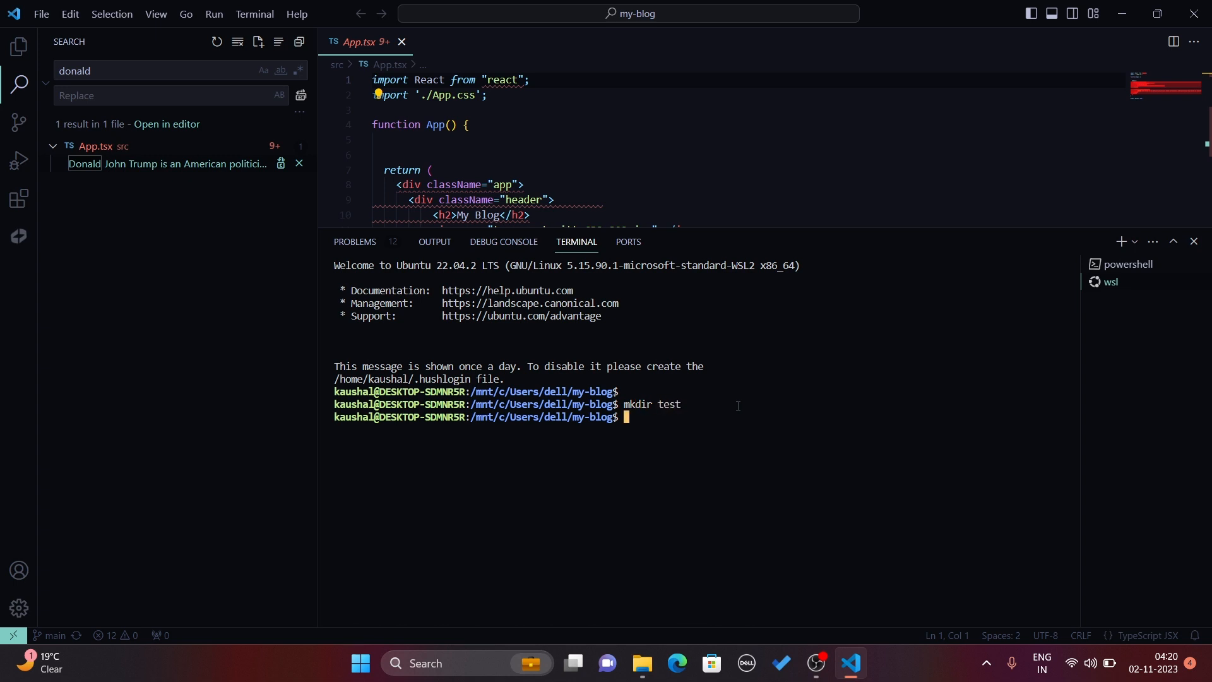
{"action": "left_click", "coordinate": [19, 47]}
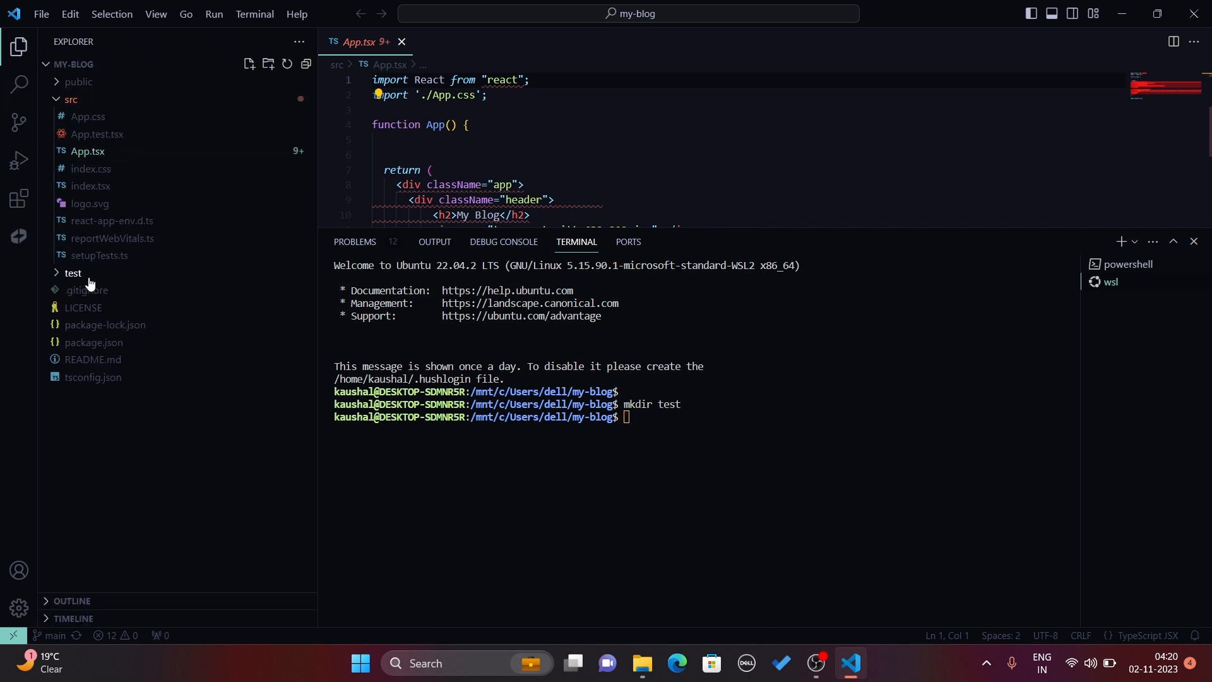
{"action": "mouse_move", "coordinate": [73, 273]}
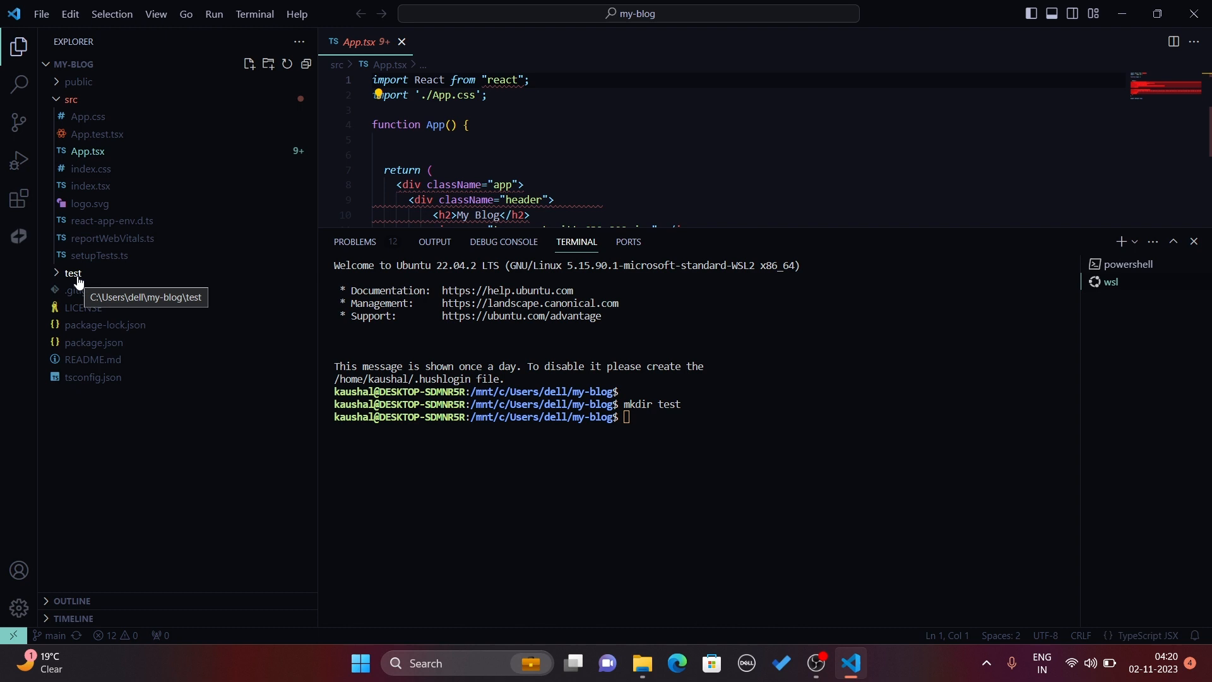
{"action": "mouse_move", "coordinate": [1122, 242]}
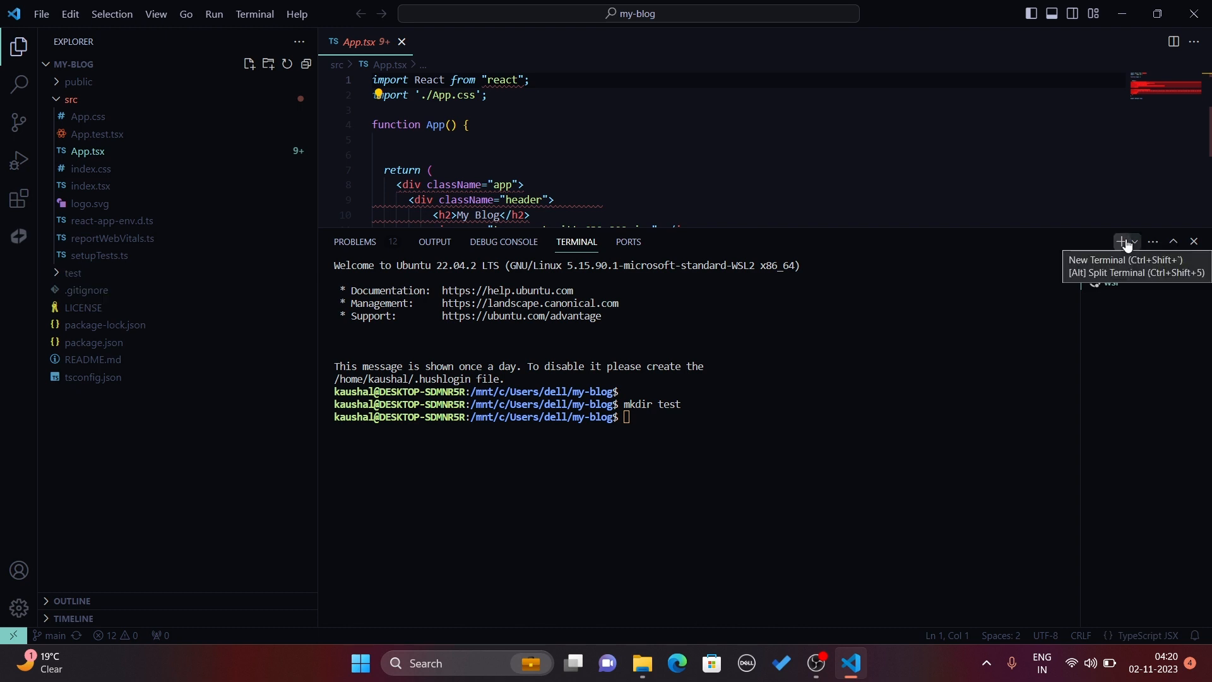
Kill the PowerShell terminal, keeping only WSL, and show App.tsx's 12 problems
{"action": "left_click", "coordinate": [1135, 241]}
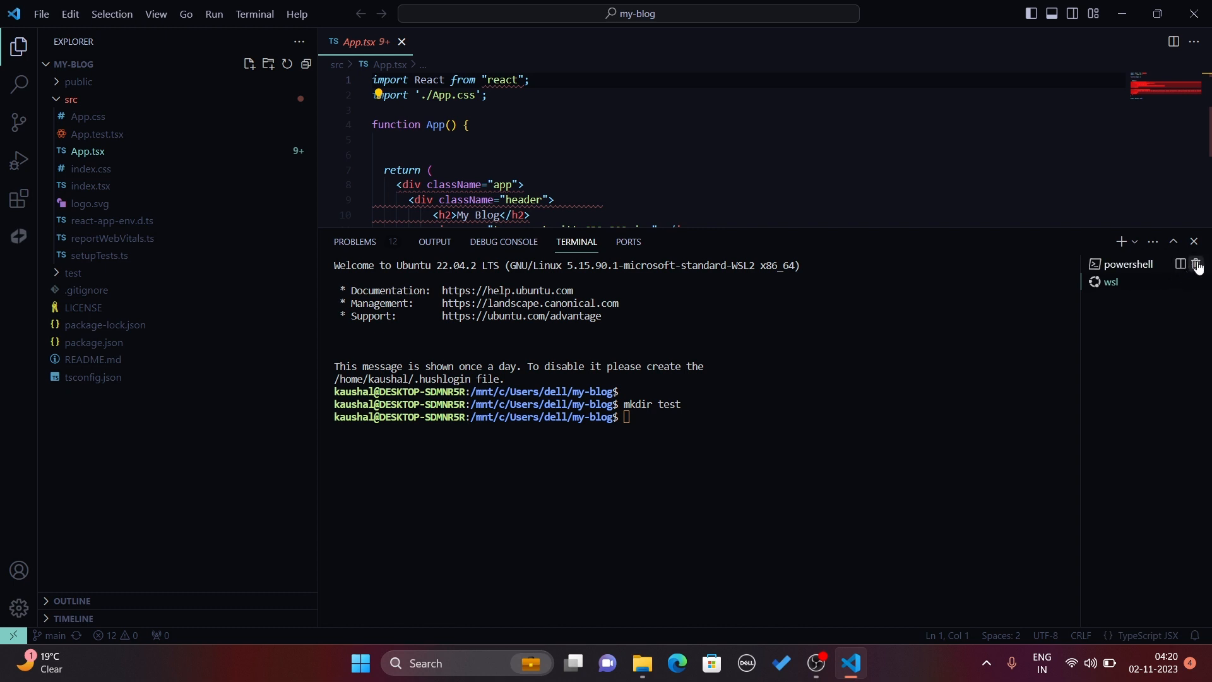
{"action": "mouse_move", "coordinate": [1197, 264]}
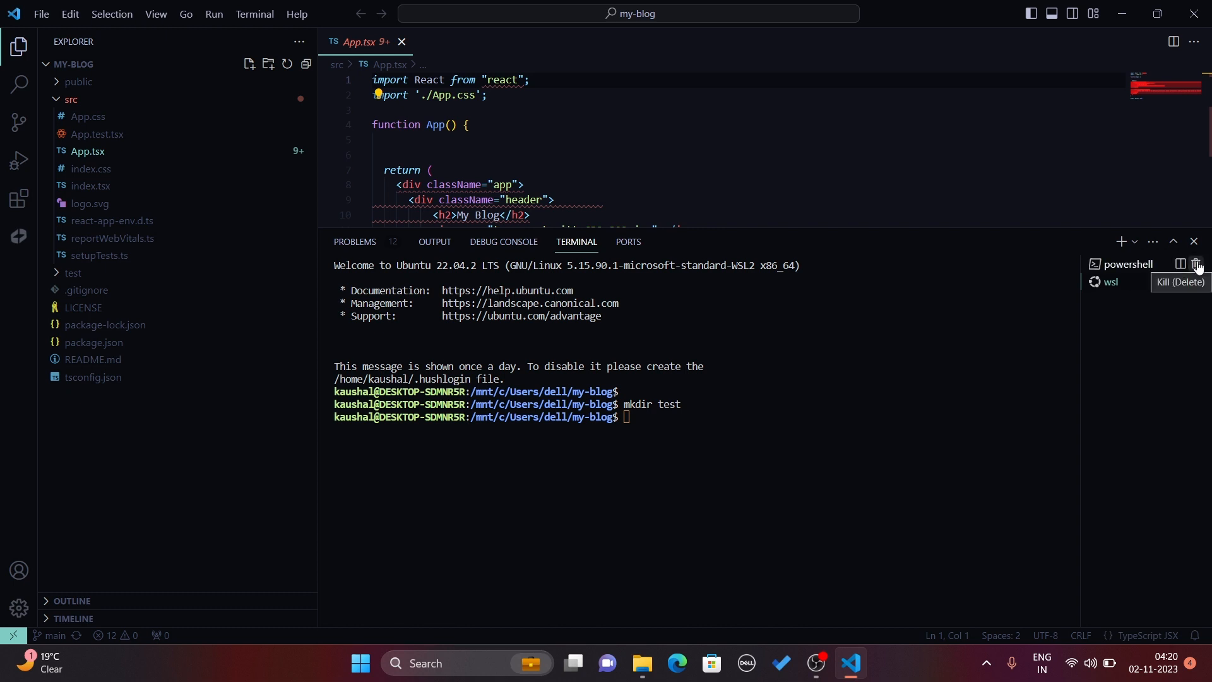
{"action": "left_click", "coordinate": [1197, 263]}
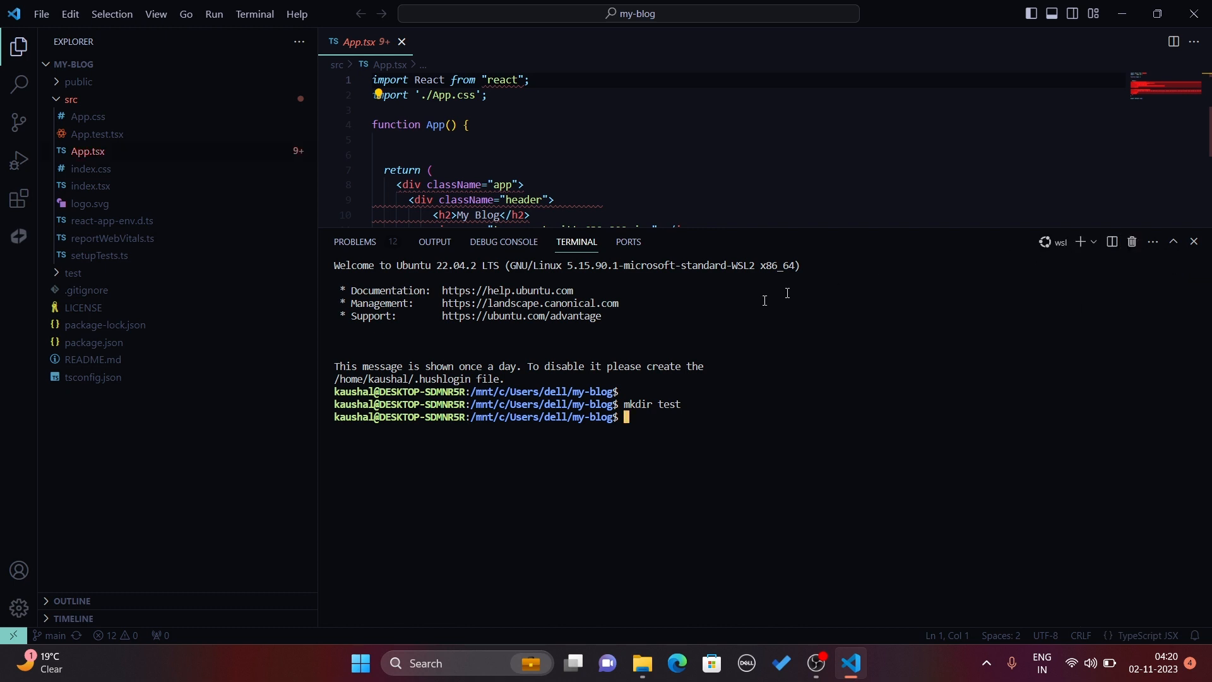
{"action": "left_click", "coordinate": [353, 242]}
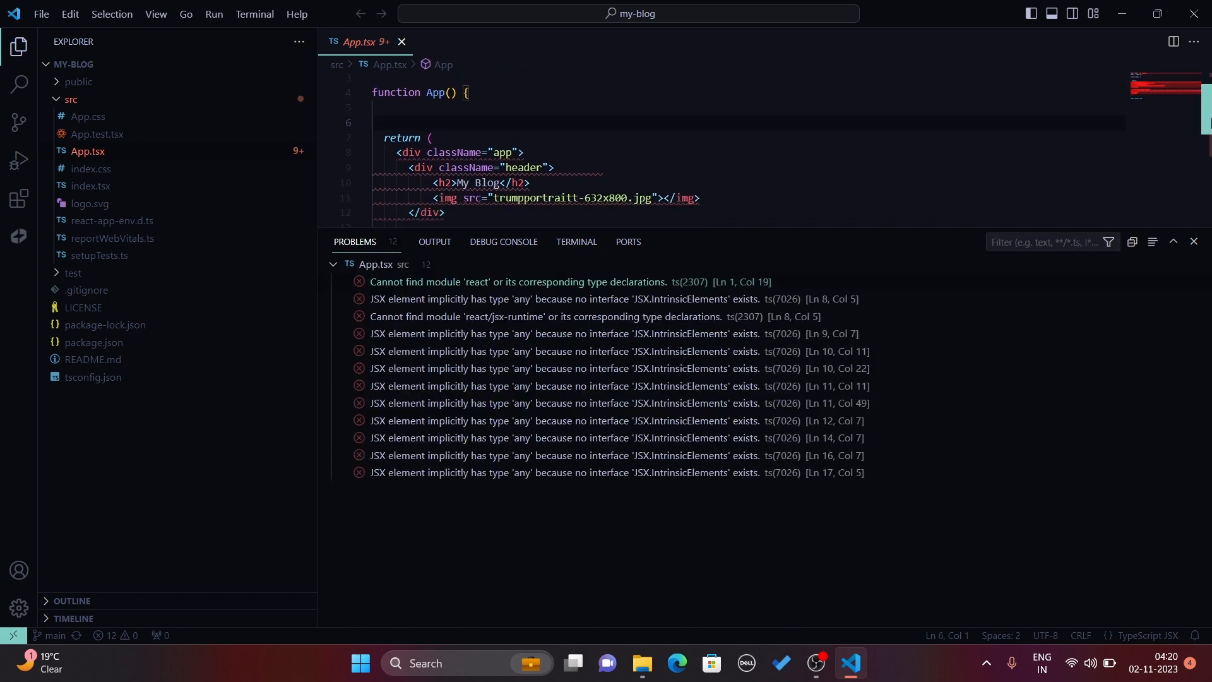
Review App.tsx's problems, return to the terminal, and complete 'John' so the bio reads Donald John Trump
{"action": "scroll", "scroll_direction": "down", "scroll_amount": 3}
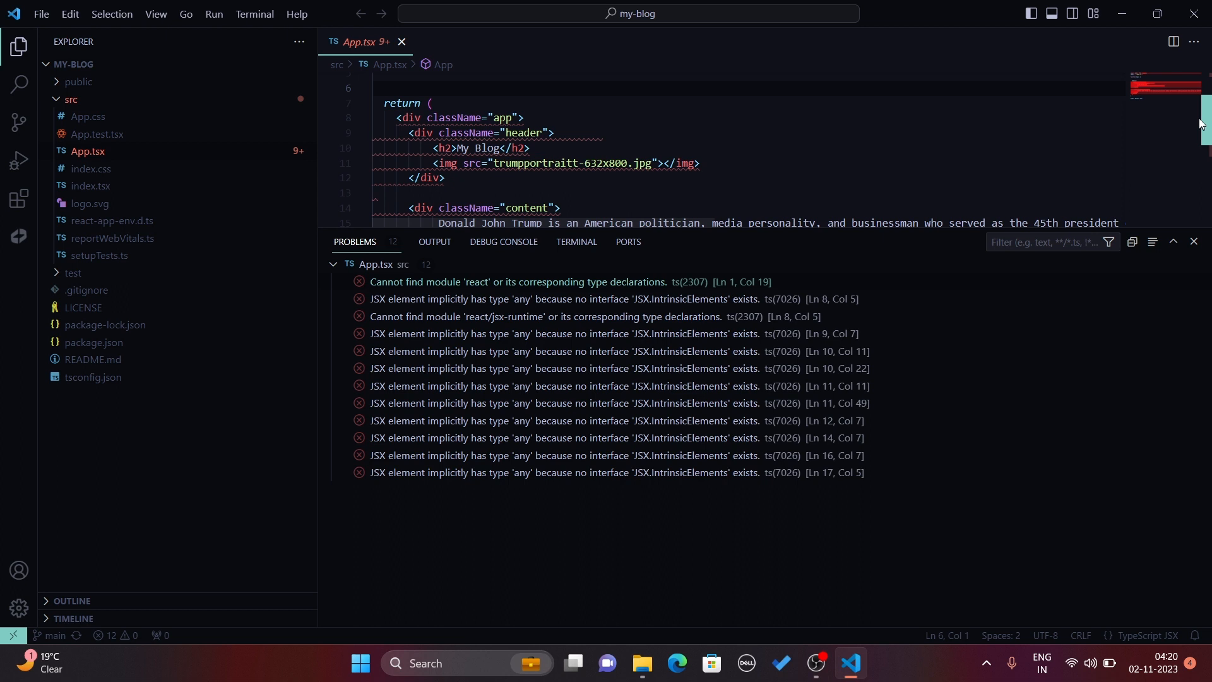
{"action": "scroll", "scroll_direction": "down", "scroll_amount": 3}
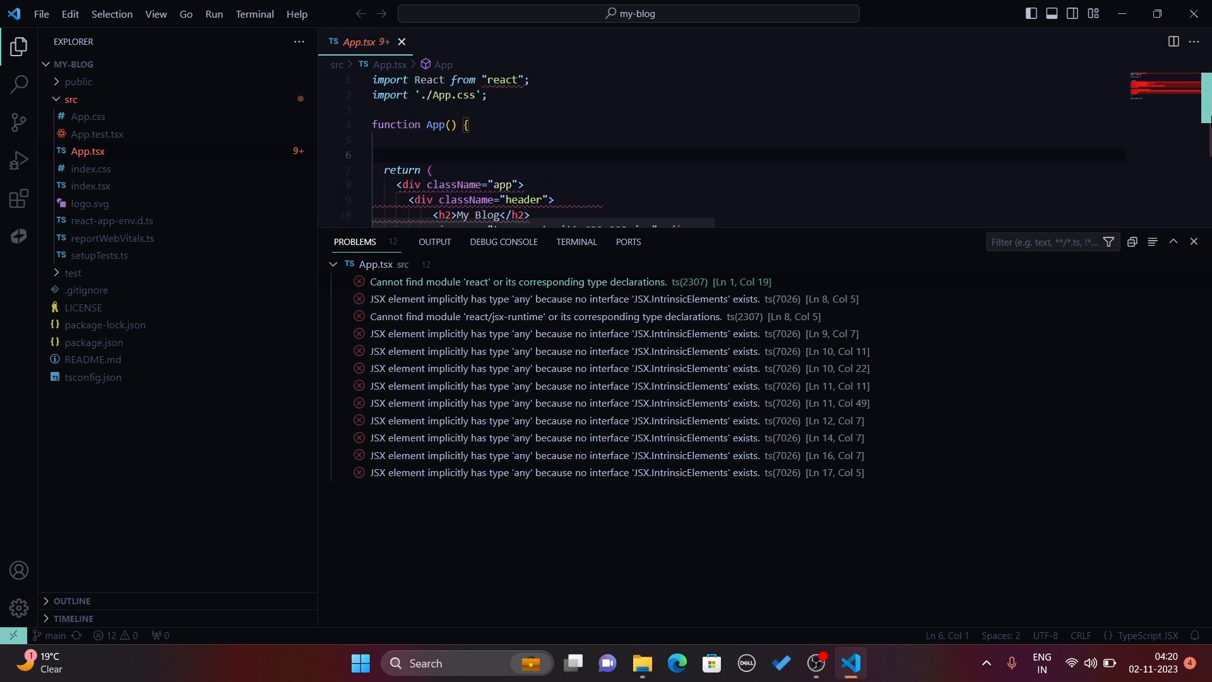
{"action": "scroll", "scroll_direction": "down", "scroll_amount": 3}
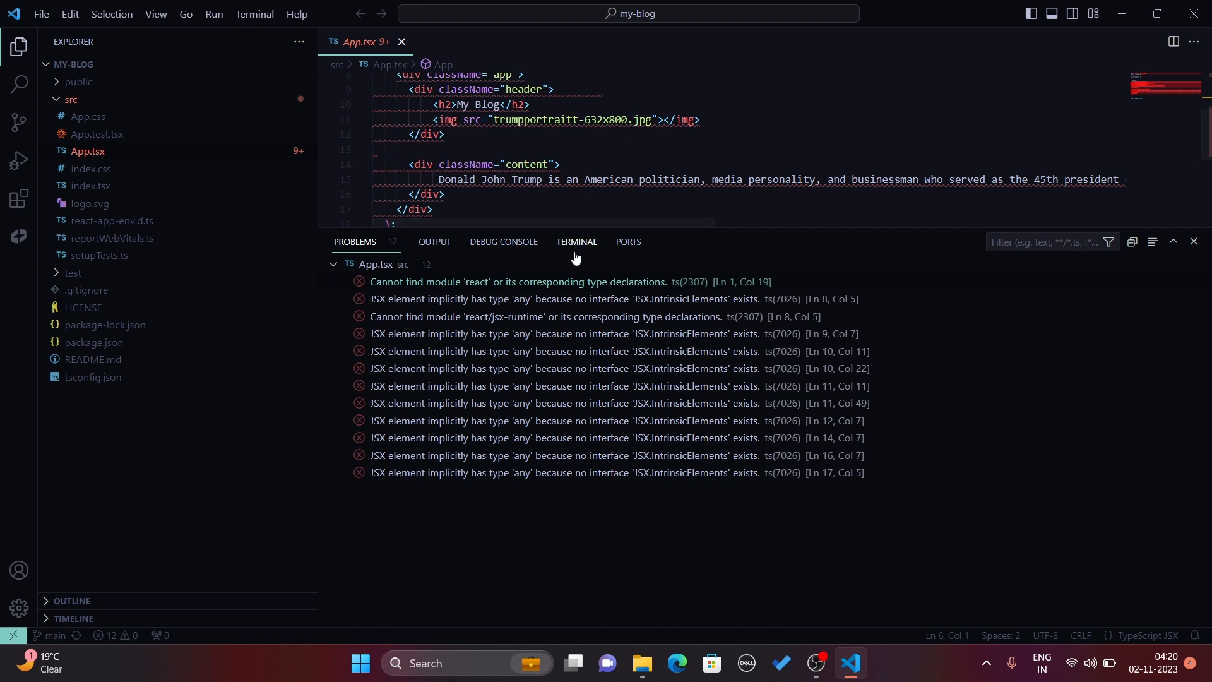
{"action": "left_click", "coordinate": [577, 242]}
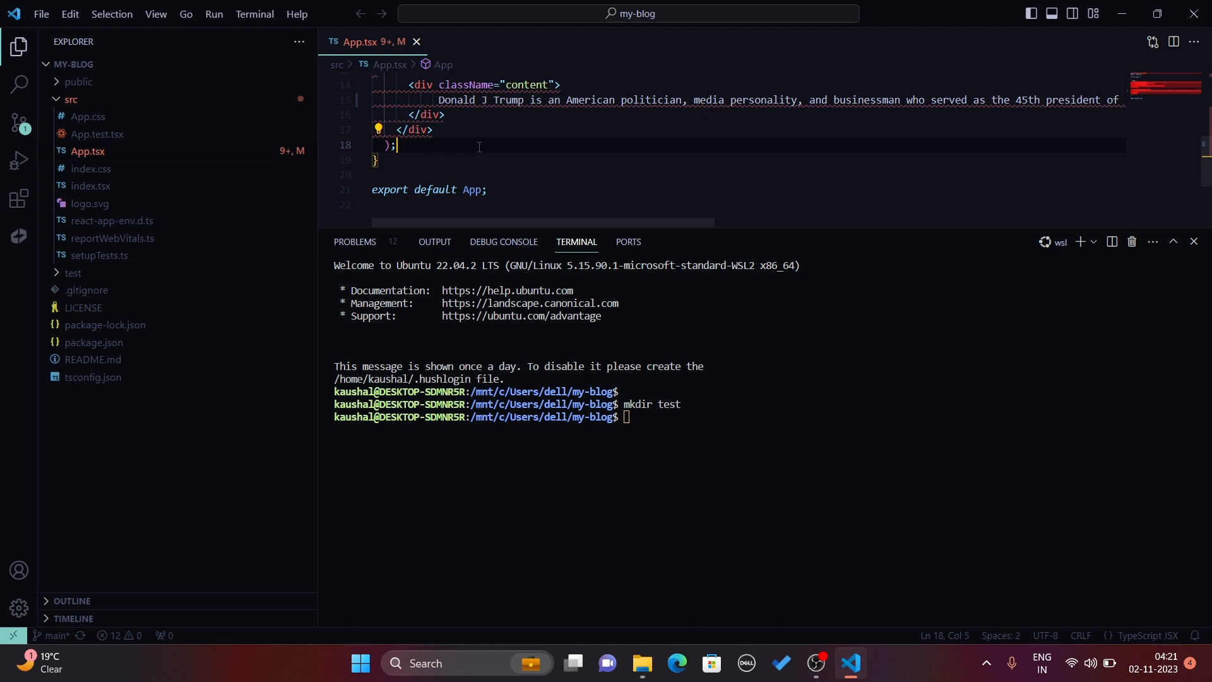
{"action": "type", "text": "ohn"}
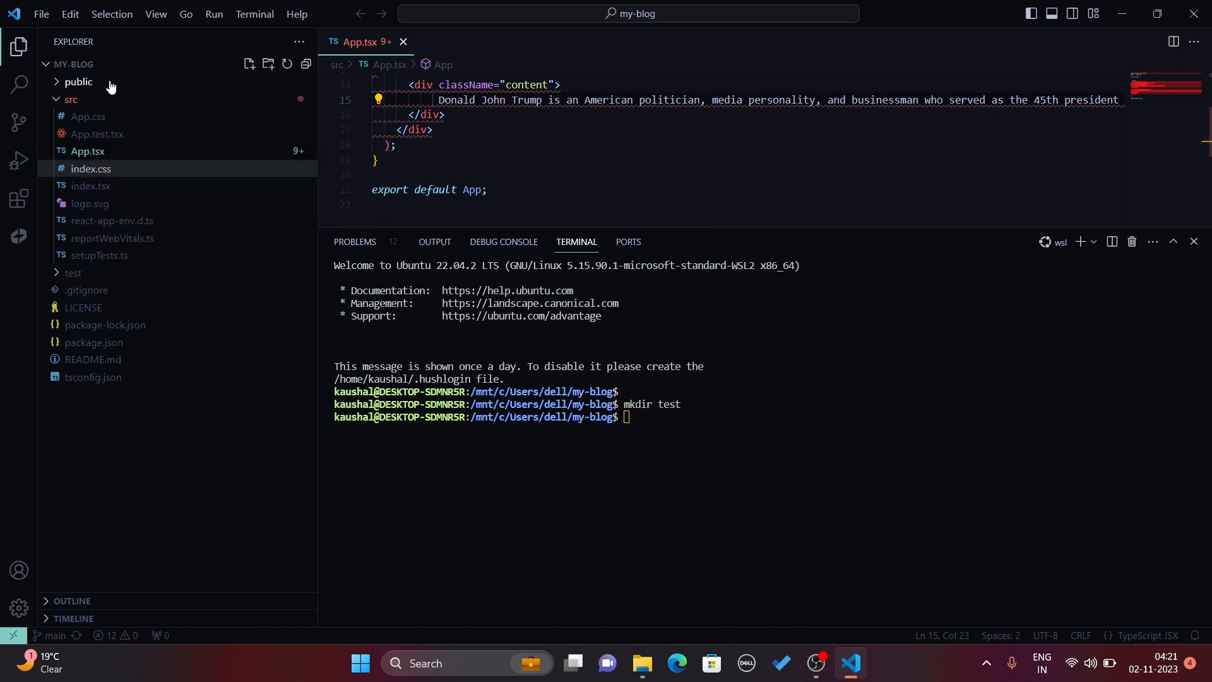
Expand public and preview logo512.png then the trumpportraitt-632x800.jpg portrait
{"action": "left_click", "coordinate": [77, 80]}
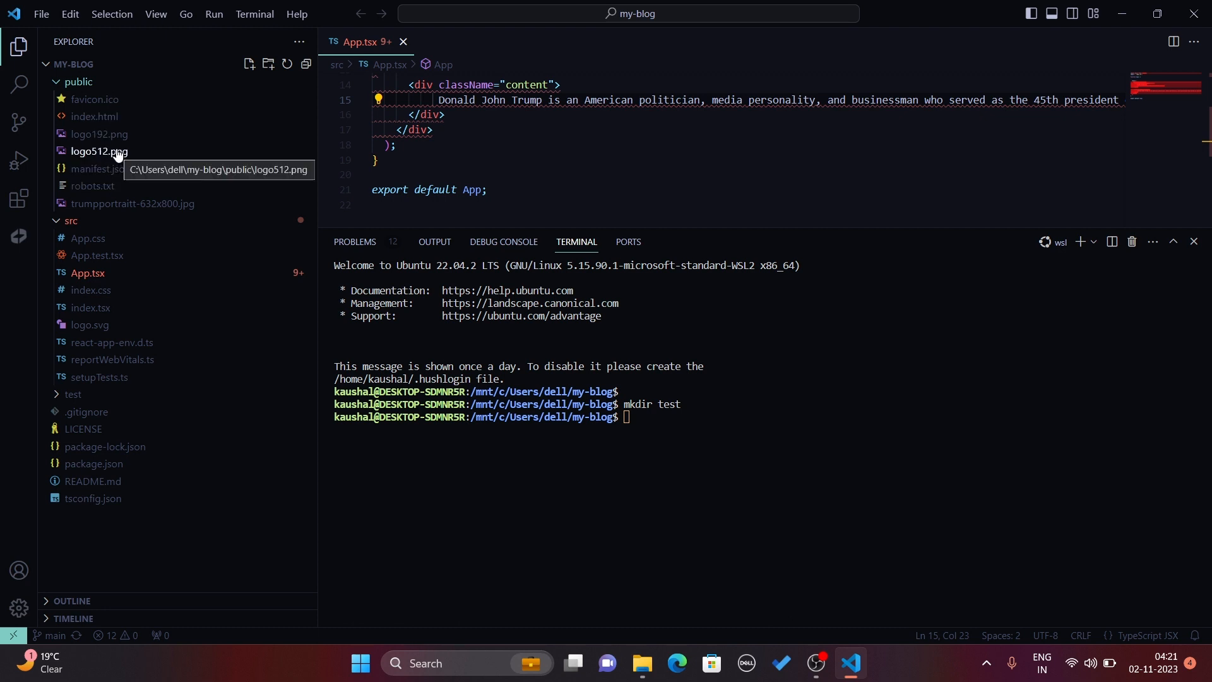
{"action": "left_click", "coordinate": [99, 150]}
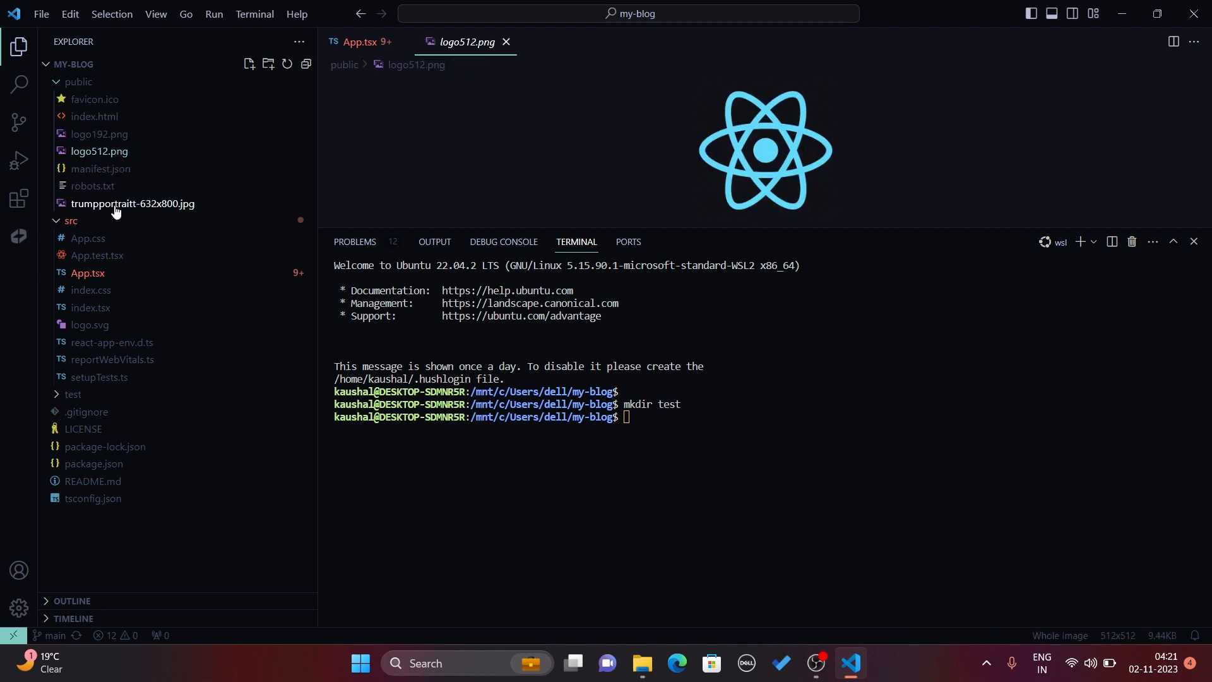
{"action": "left_click", "coordinate": [131, 204]}
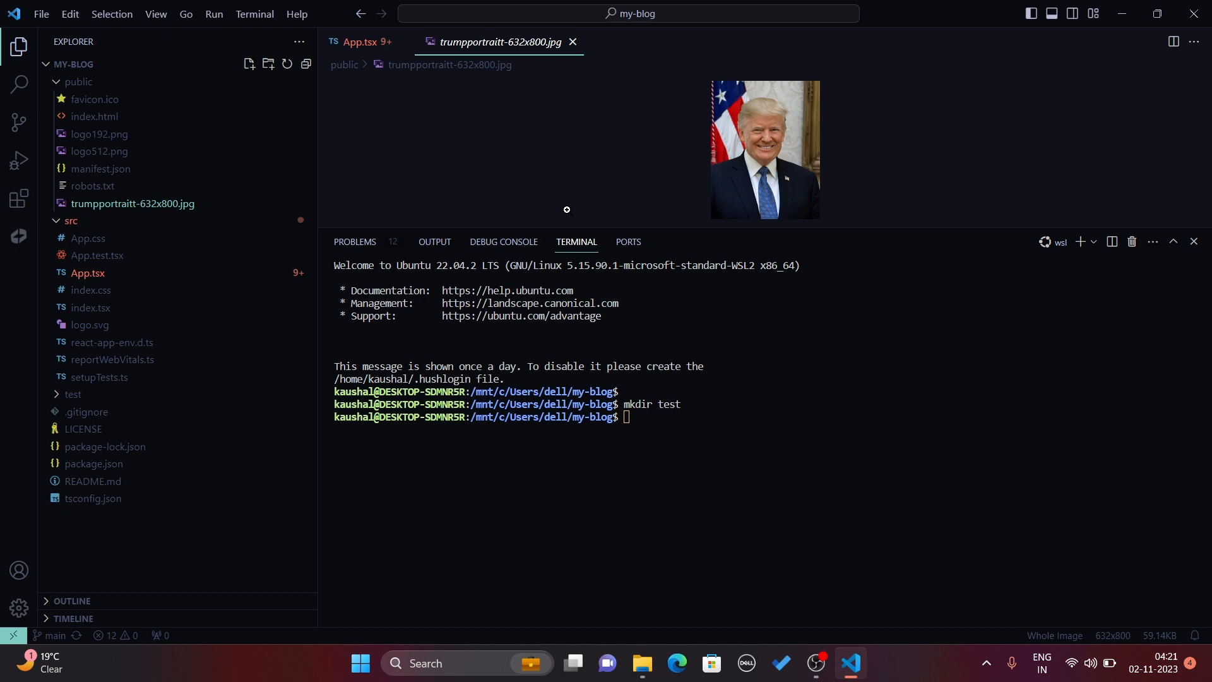
{"action": "mouse_move", "coordinate": [87, 412]}
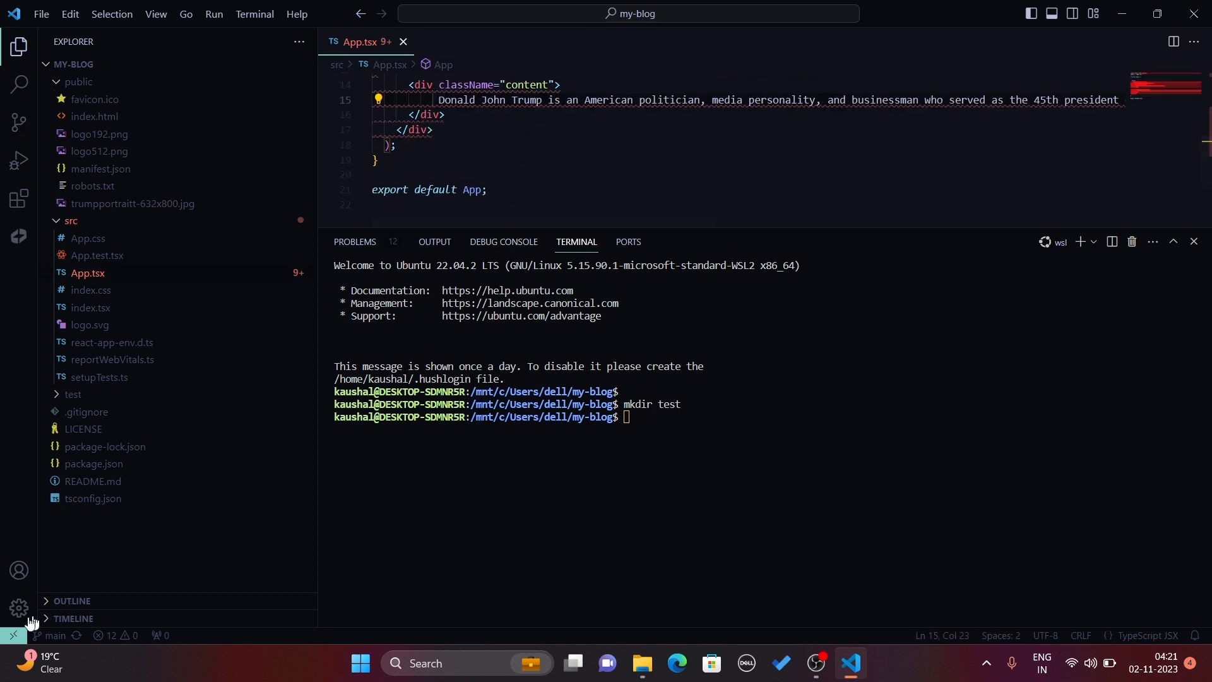
{"action": "mouse_move", "coordinate": [13, 635]}
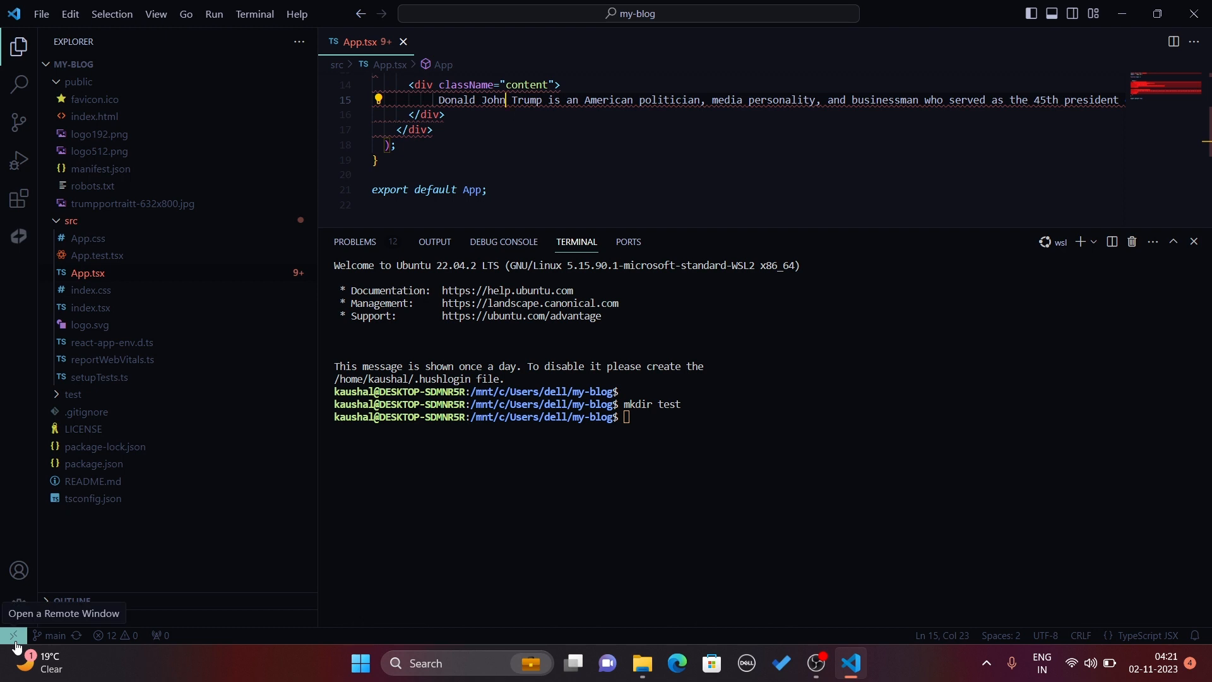
From the Remote indicator, choose GitHub Codespace to list available codespaces
{"action": "left_click", "coordinate": [14, 639]}
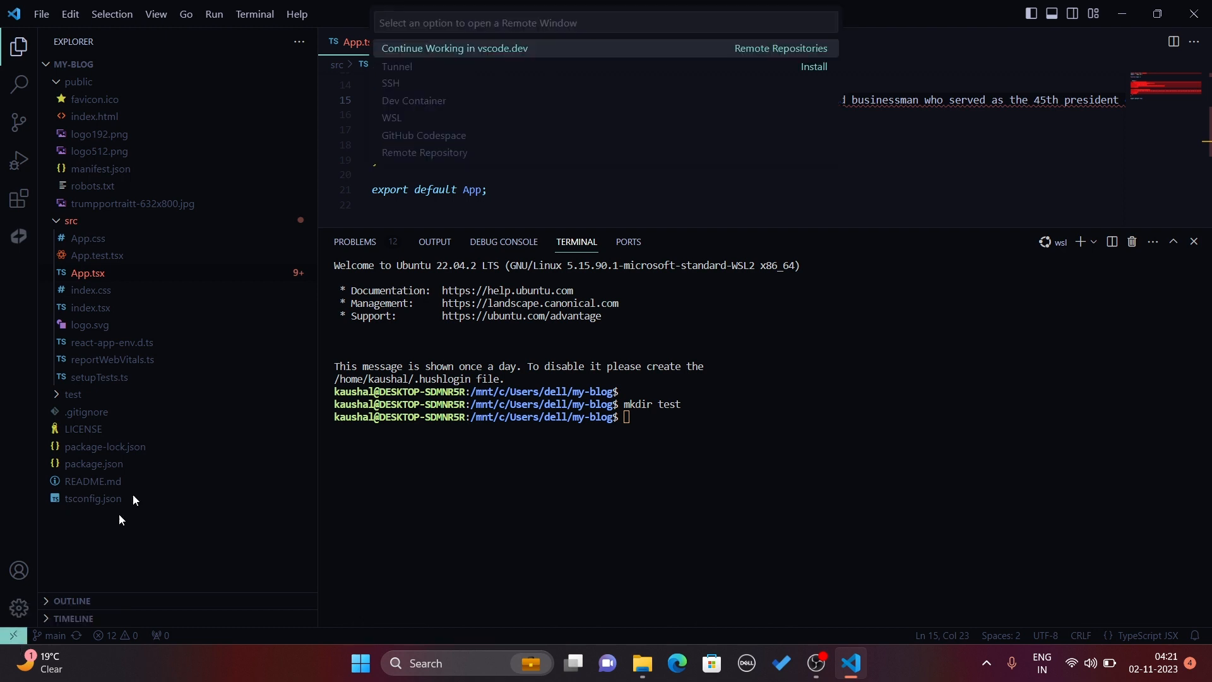
{"action": "mouse_move", "coordinate": [474, 145]}
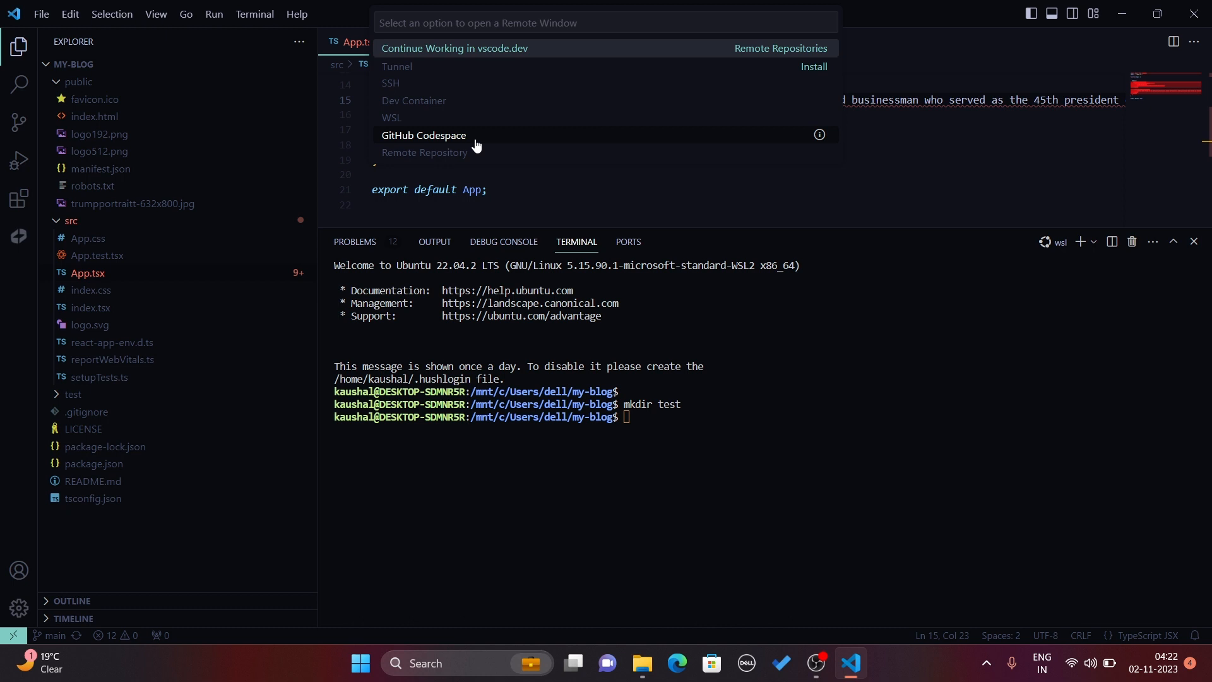
{"action": "left_click", "coordinate": [424, 135]}
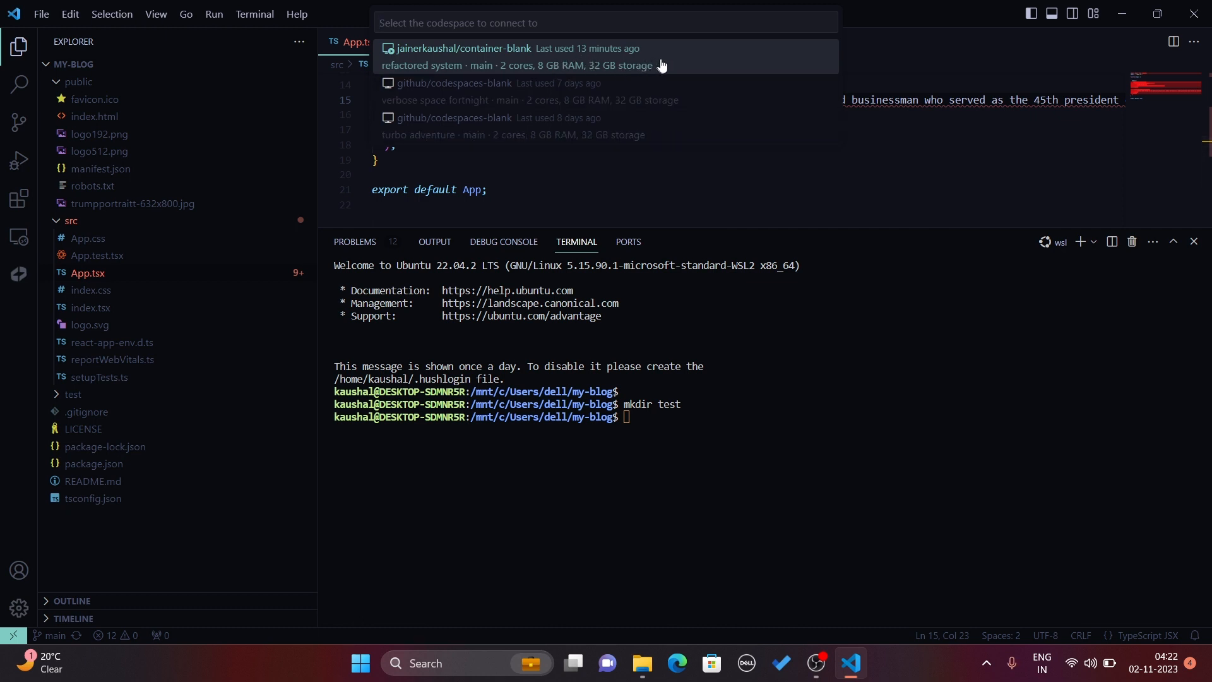
{"action": "mouse_move", "coordinate": [677, 66]}
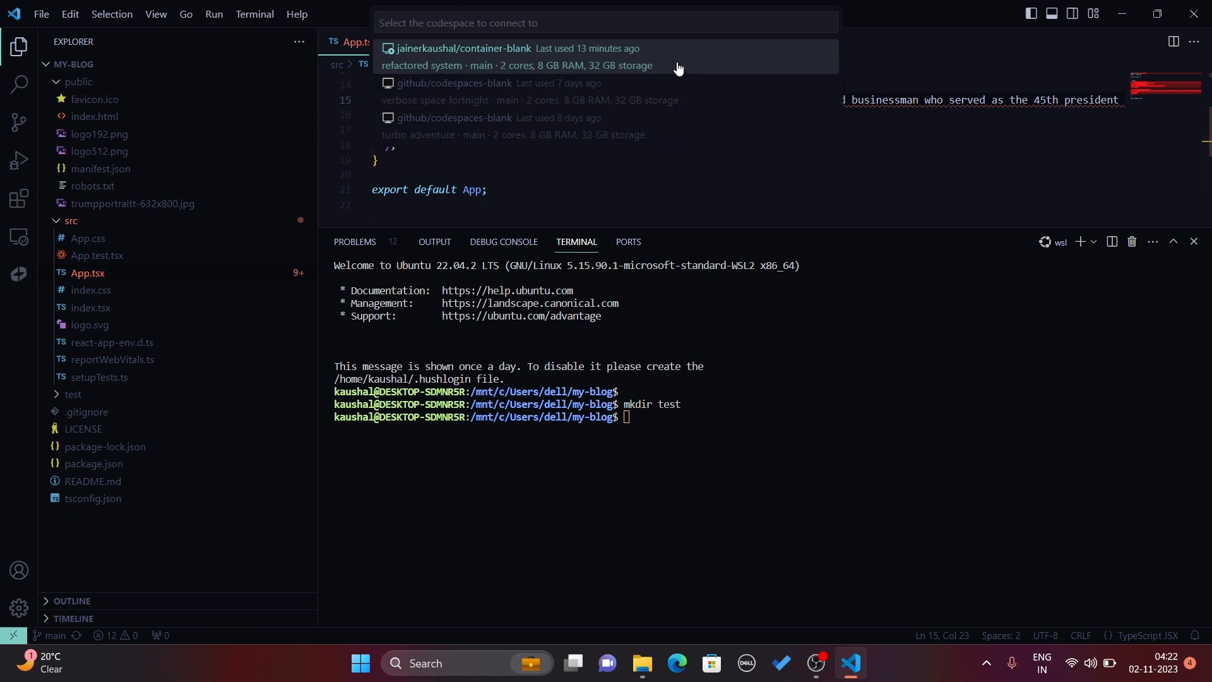